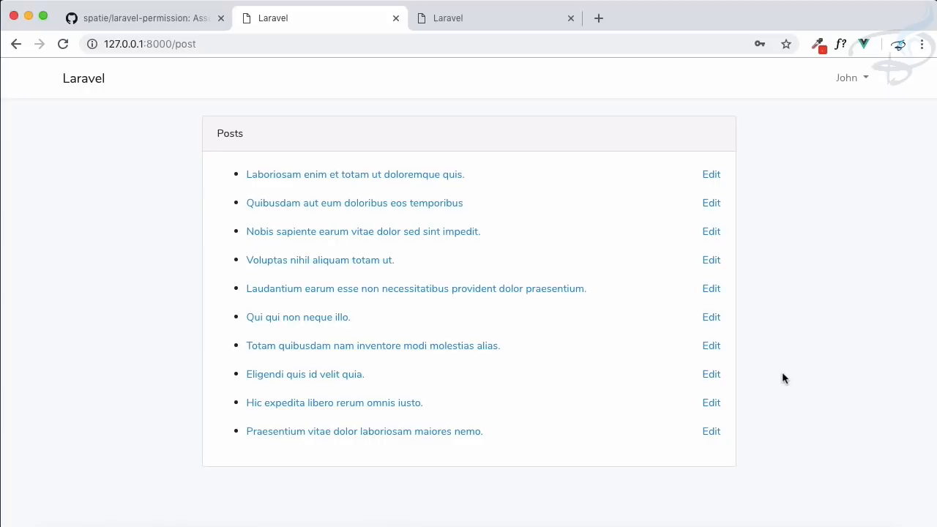
View the create-post form at 127.0.0.1:8000/post/create, then switch to the laravel-permission docs
{"action": "left_click", "coordinate": [847, 78]}
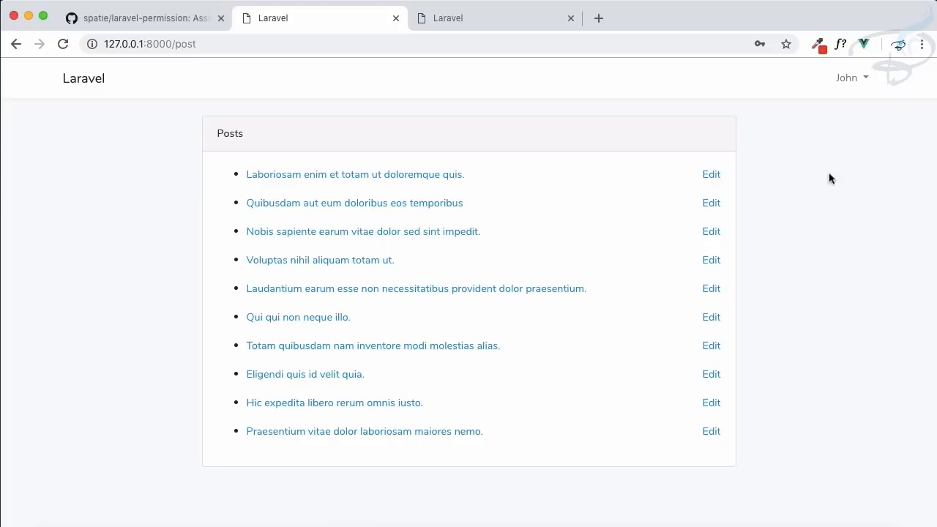
{"action": "mouse_move", "coordinate": [725, 140]}
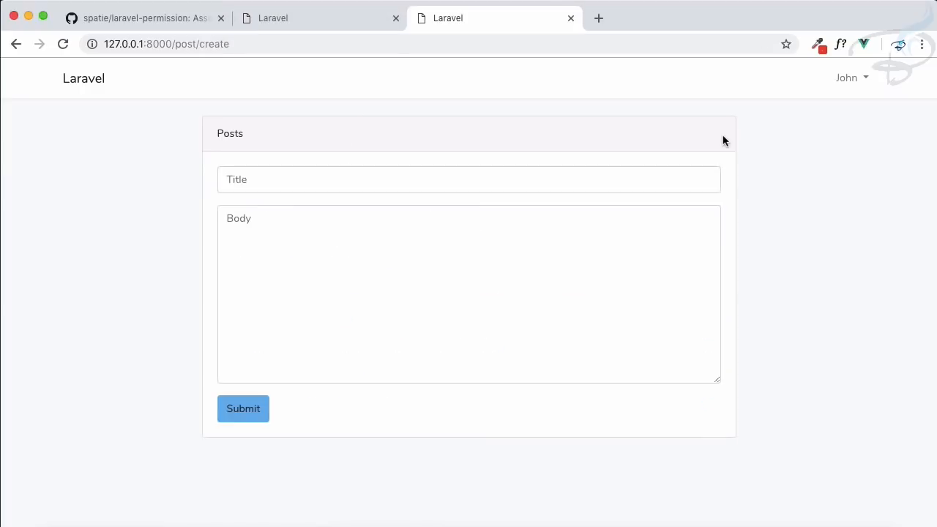
{"action": "mouse_move", "coordinate": [595, 59]}
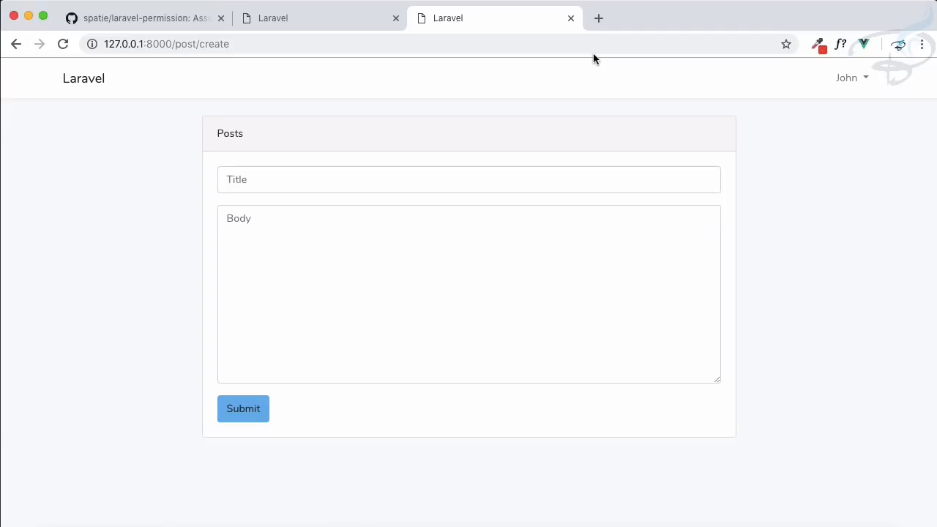
{"action": "left_click", "coordinate": [144, 18]}
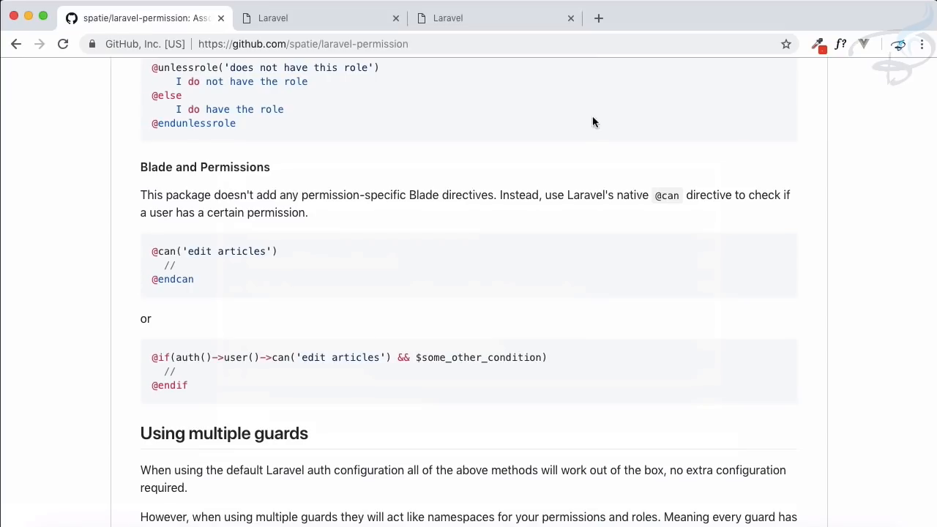
{"action": "mouse_move", "coordinate": [586, 141]}
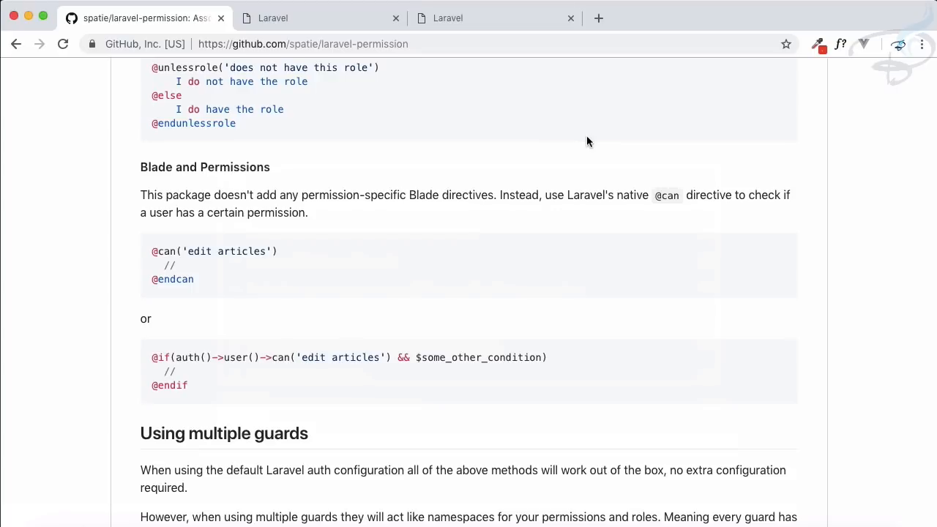
Scroll the spatie/laravel-permission README to the route middleware examples with pipe-separated roles
{"action": "scroll", "scroll_direction": "down", "scroll_amount": 3}
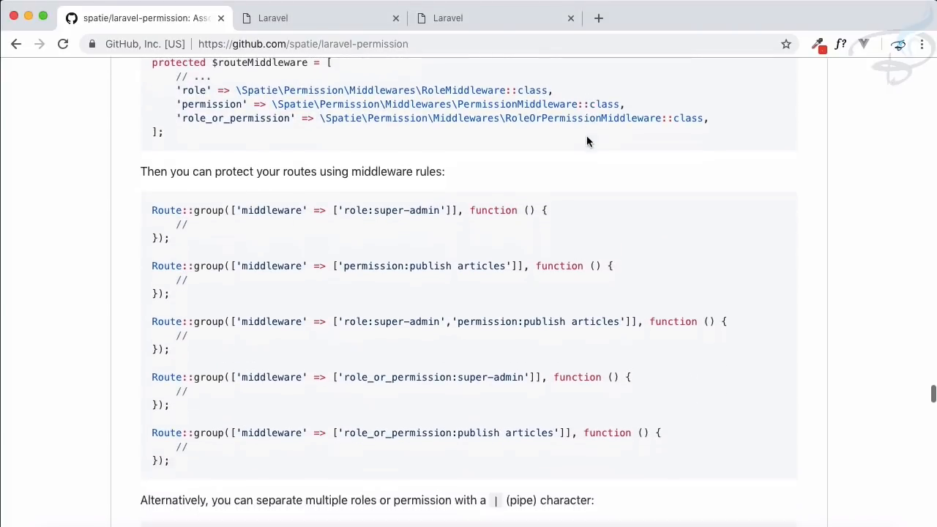
{"action": "scroll", "scroll_direction": "down", "scroll_amount": 3}
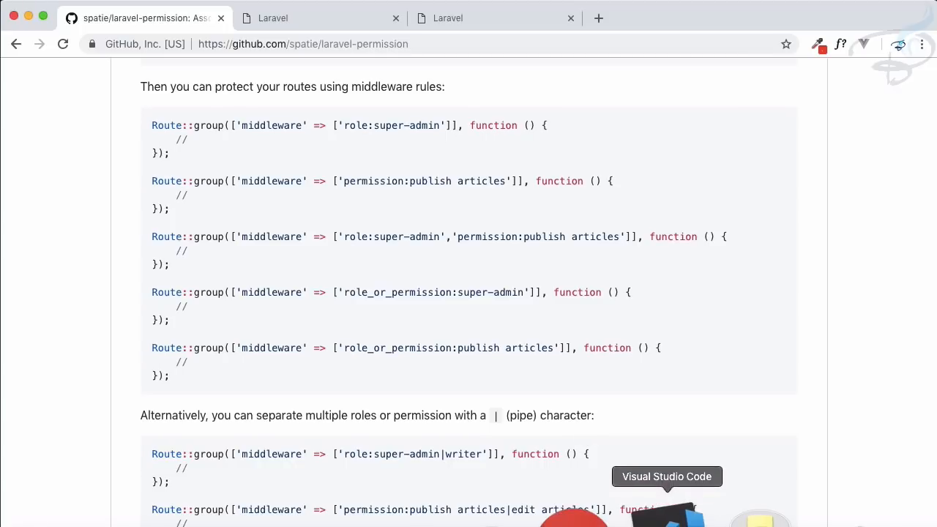
{"action": "left_click", "coordinate": [667, 477]}
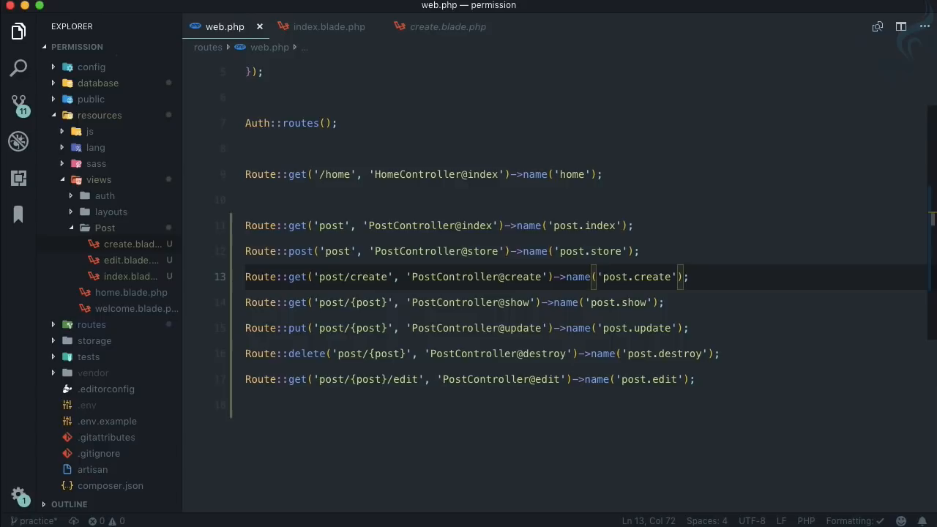
Append ->middleware('role:writer') to the post/create route in web.php
{"action": "type", "text": "->middl"}
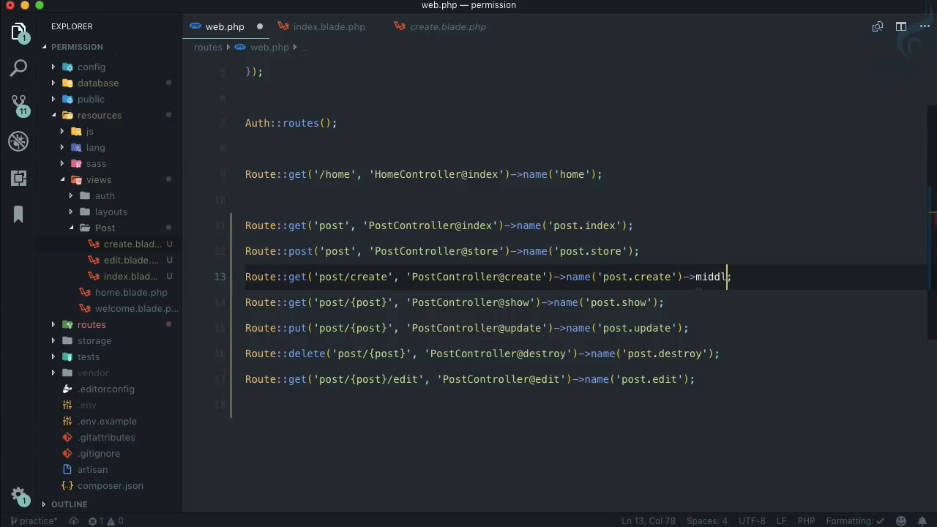
{"action": "type", "text": "eware()"}
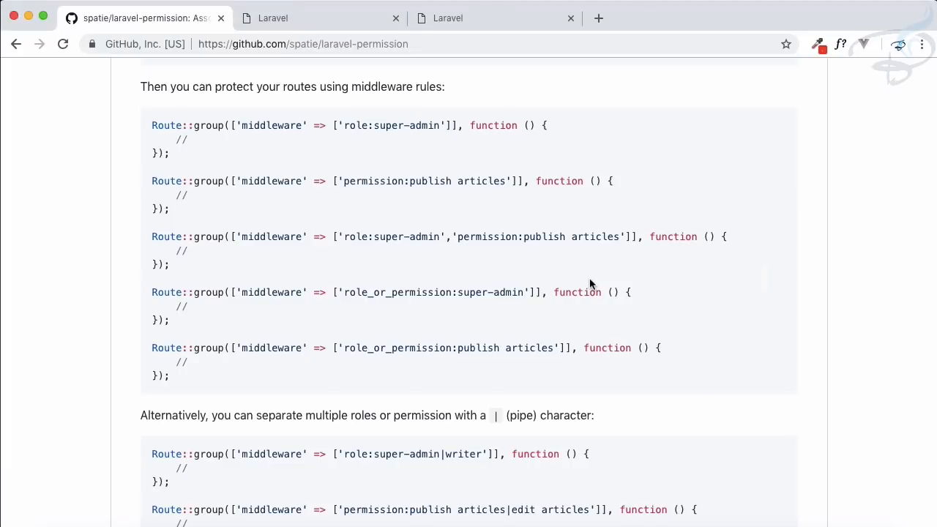
{"action": "mouse_move", "coordinate": [384, 125]}
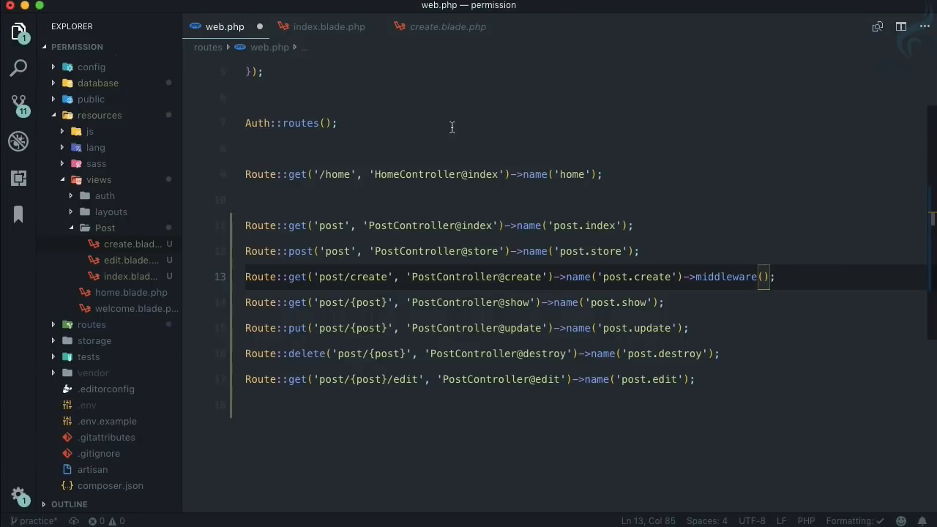
{"action": "type", "text": "'role:"}
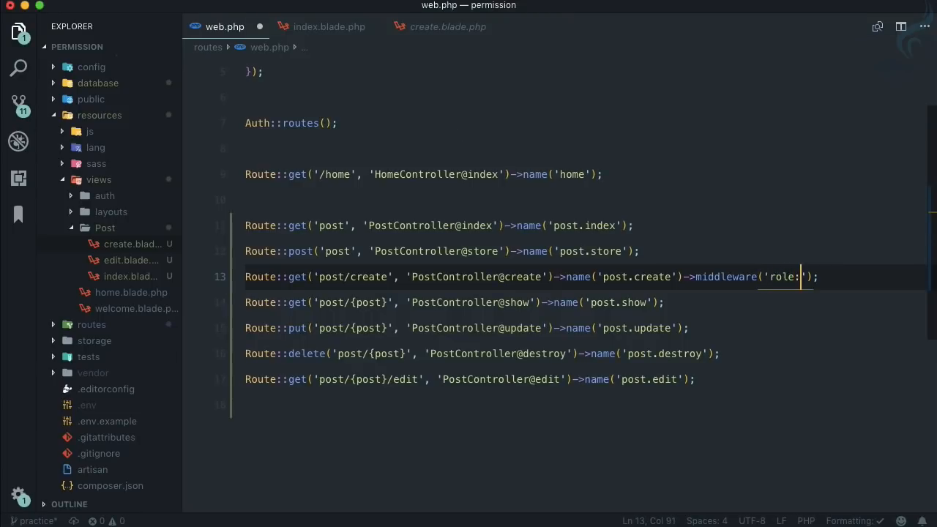
{"action": "type", "text": "wr"}
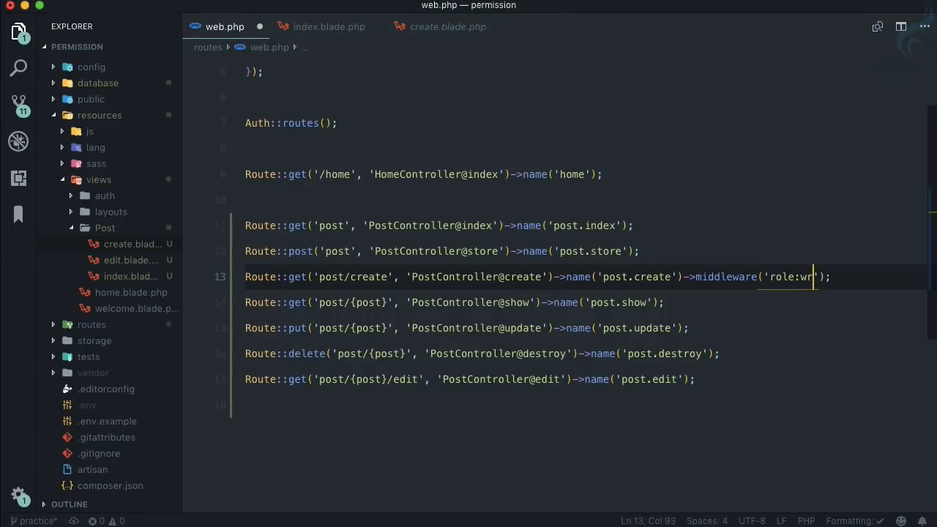
{"action": "type", "text": "iter"}
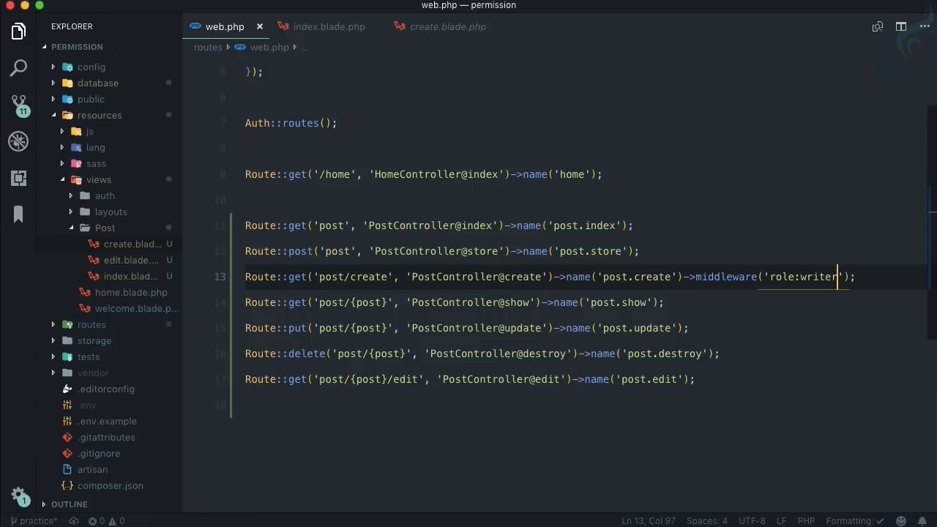
{"action": "mouse_move", "coordinate": [352, 277]}
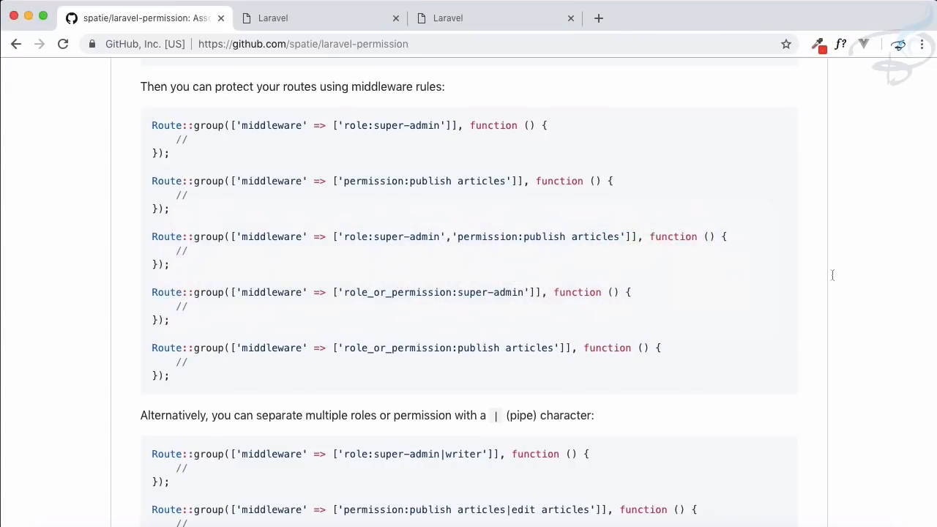
{"action": "left_click", "coordinate": [318, 18]}
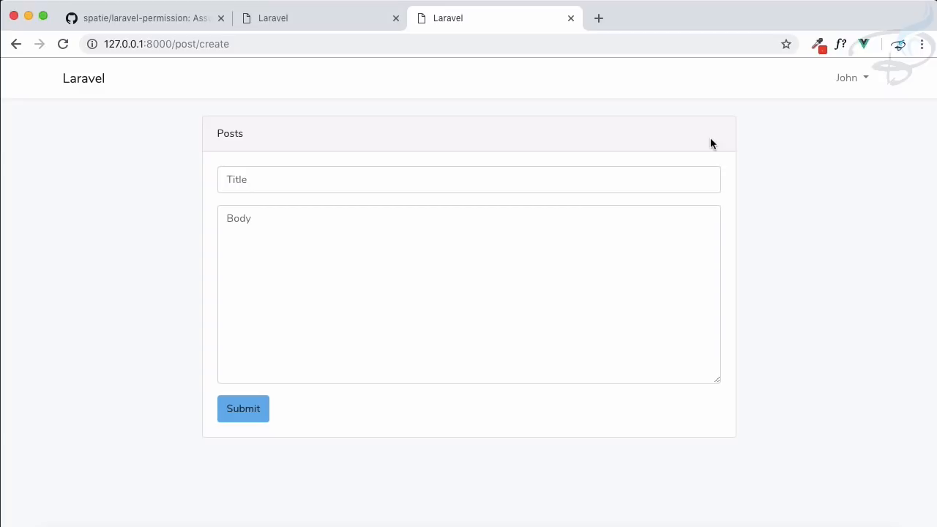
Reload /post/create to see 'Class role does not exist', then select the docs' $routeMiddleware entries
{"action": "left_click", "coordinate": [243, 408]}
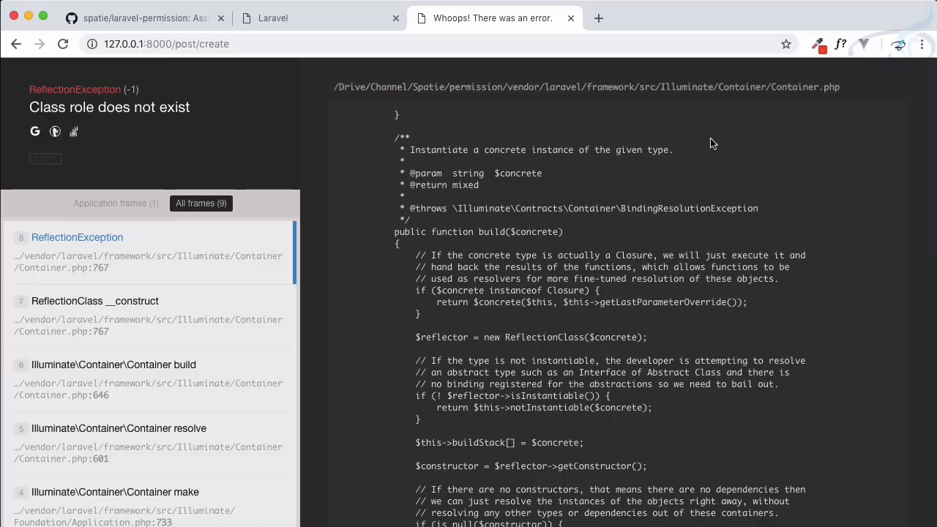
{"action": "mouse_move", "coordinate": [176, 165]}
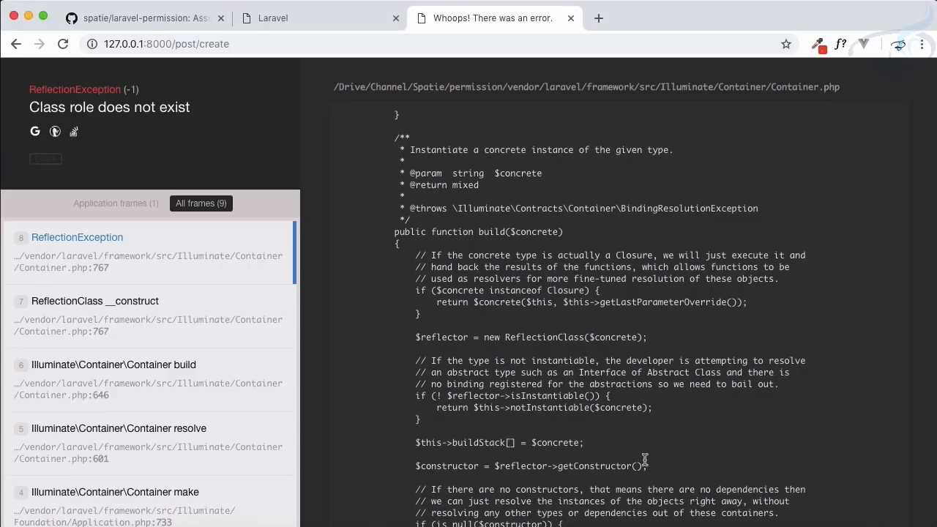
{"action": "left_click", "coordinate": [142, 17]}
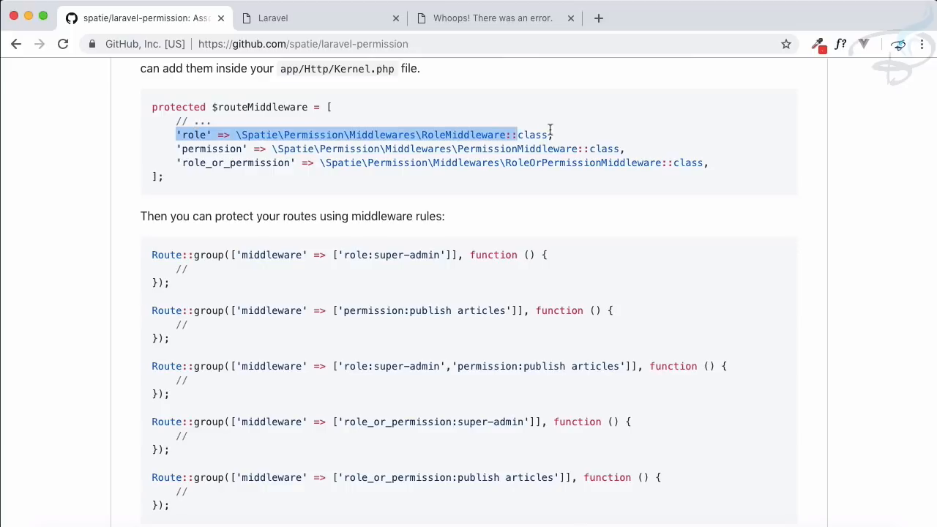
{"action": "left_click_drag", "start_coordinate": [549, 135], "coordinate": [721, 162]}
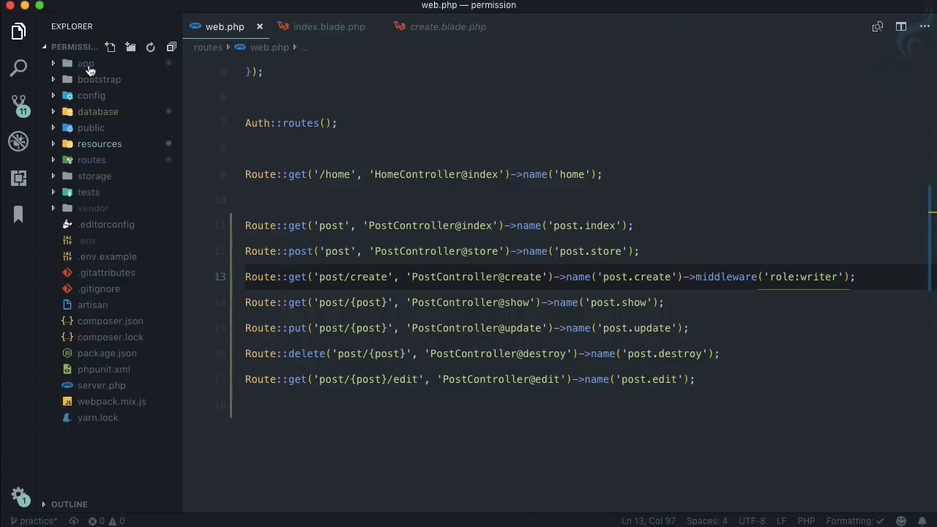
Open app/Http/Kernel.php and add role, permission and role_or_permission to $routeMiddleware
{"action": "left_click", "coordinate": [86, 63]}
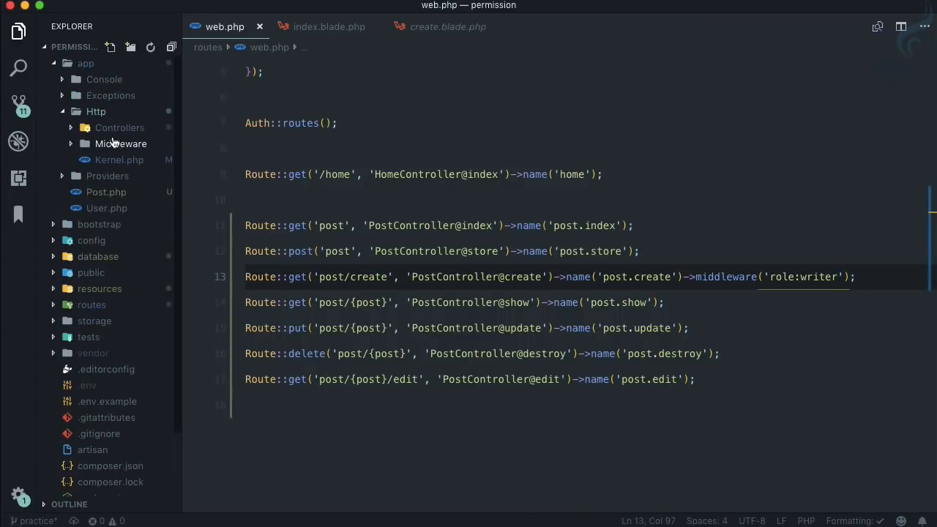
{"action": "left_click", "coordinate": [121, 143]}
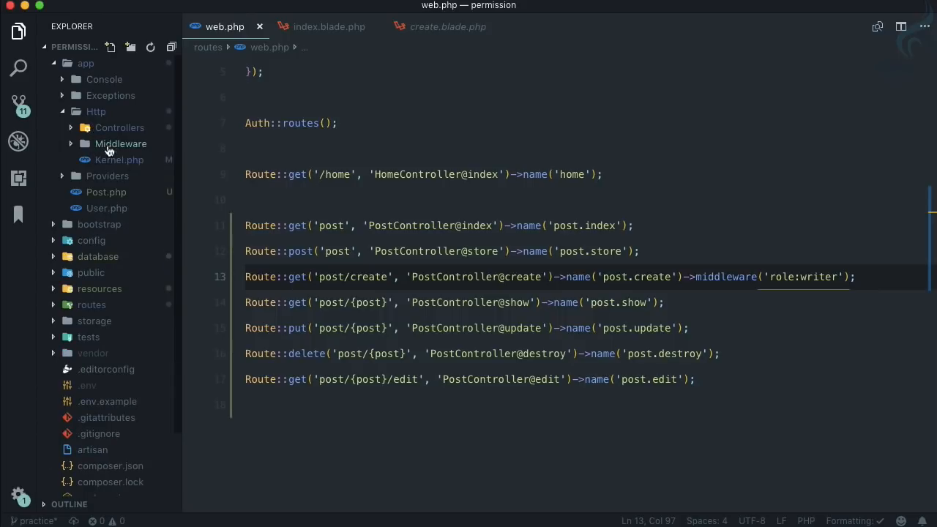
{"action": "left_click", "coordinate": [118, 160]}
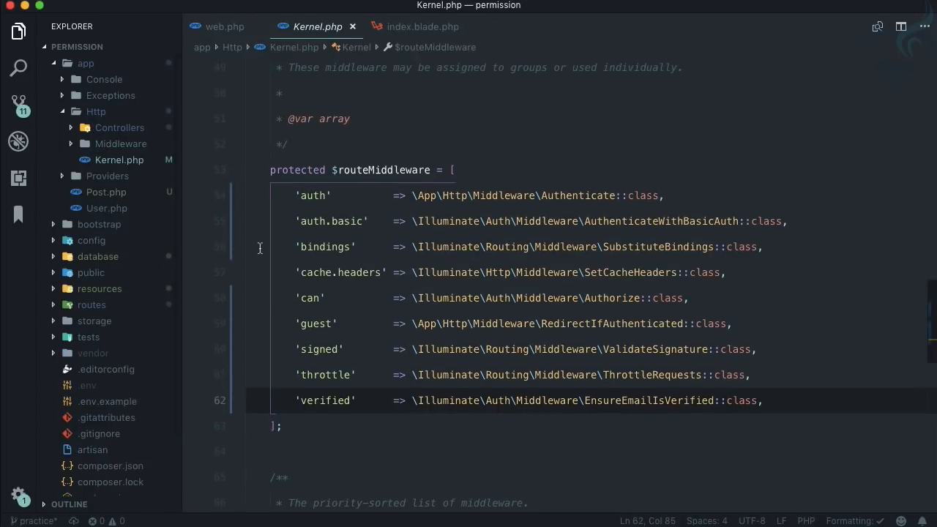
{"action": "scroll", "scroll_direction": "up", "scroll_amount": 3}
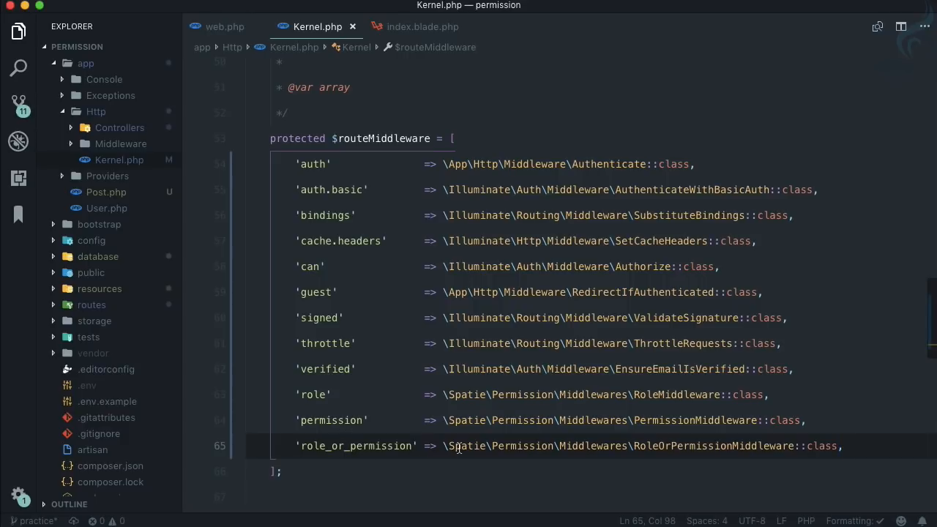
{"action": "left_click", "coordinate": [225, 27]}
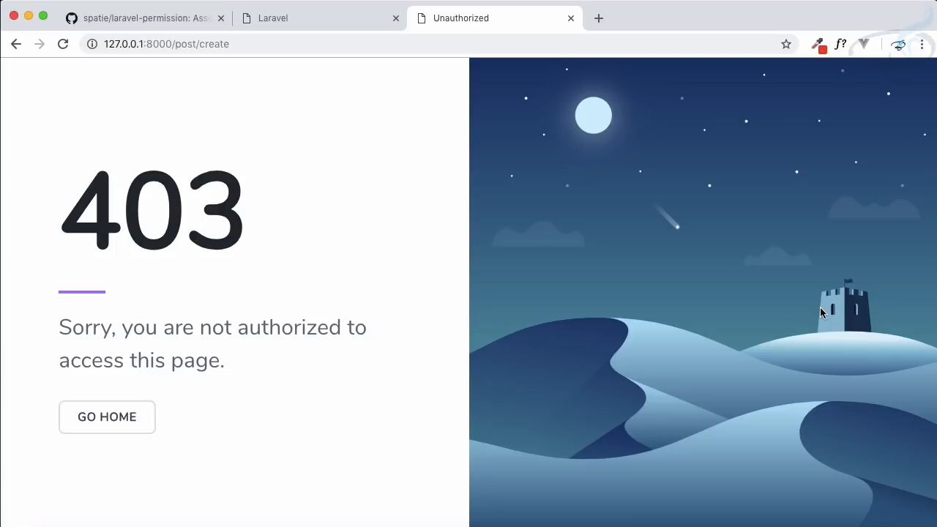
Return to the posts list tab after /post/create shows 403 Unauthorized
{"action": "left_click", "coordinate": [319, 18]}
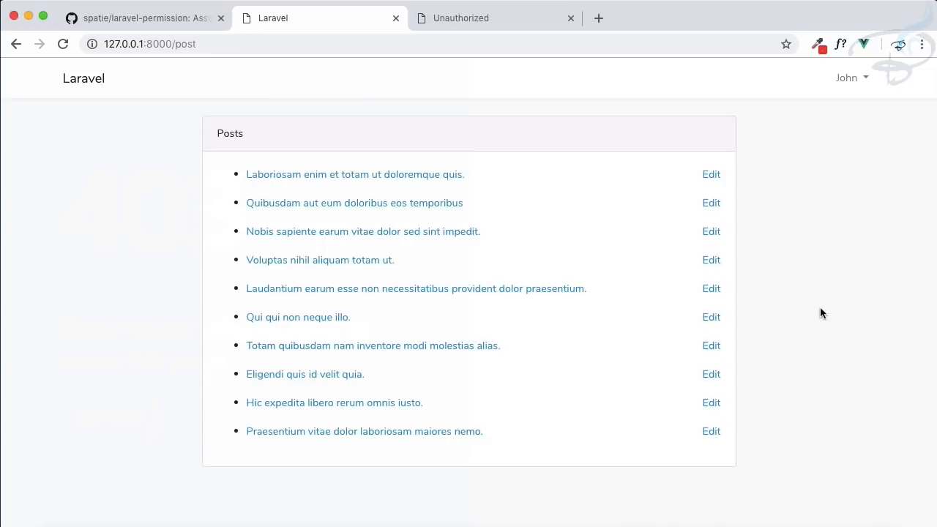
{"action": "mouse_move", "coordinate": [821, 295]}
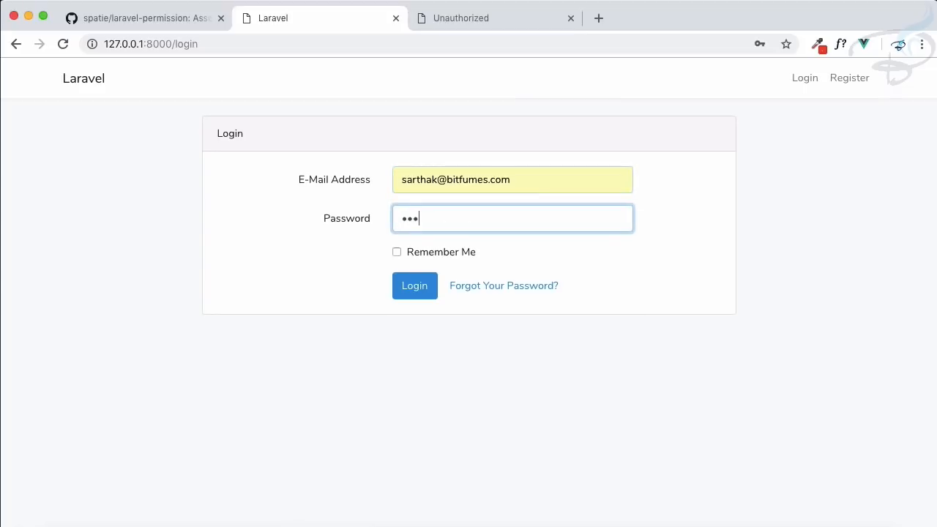
Log in to the Laravel app and open the first post's edit form
{"action": "left_click", "coordinate": [414, 285]}
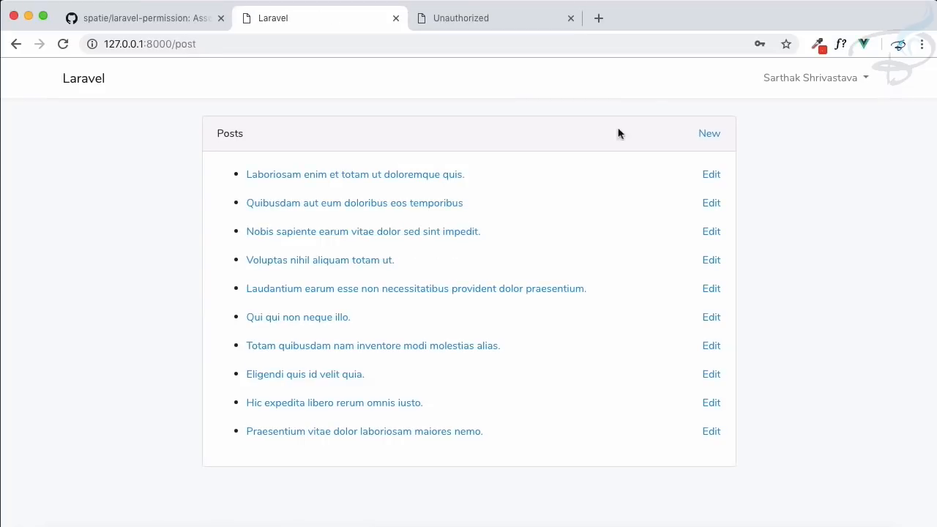
{"action": "left_click", "coordinate": [708, 134]}
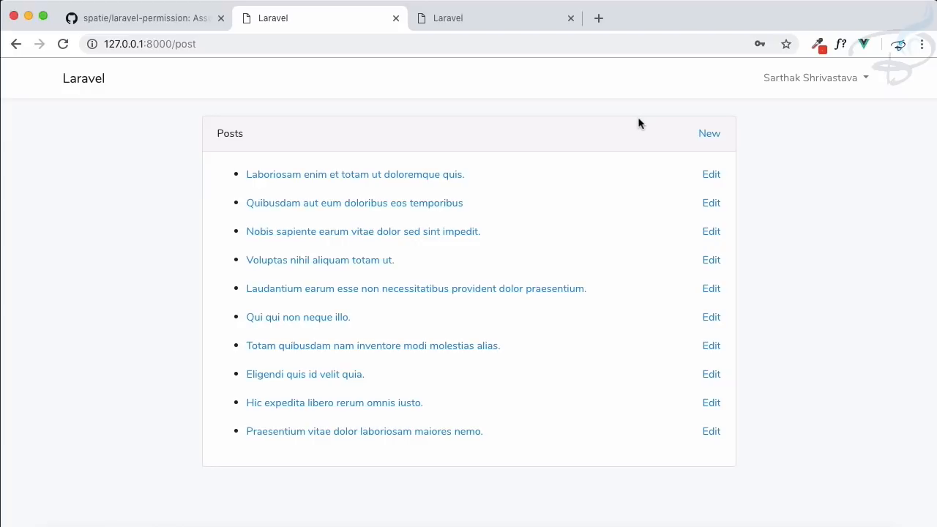
{"action": "mouse_move", "coordinate": [606, 120]}
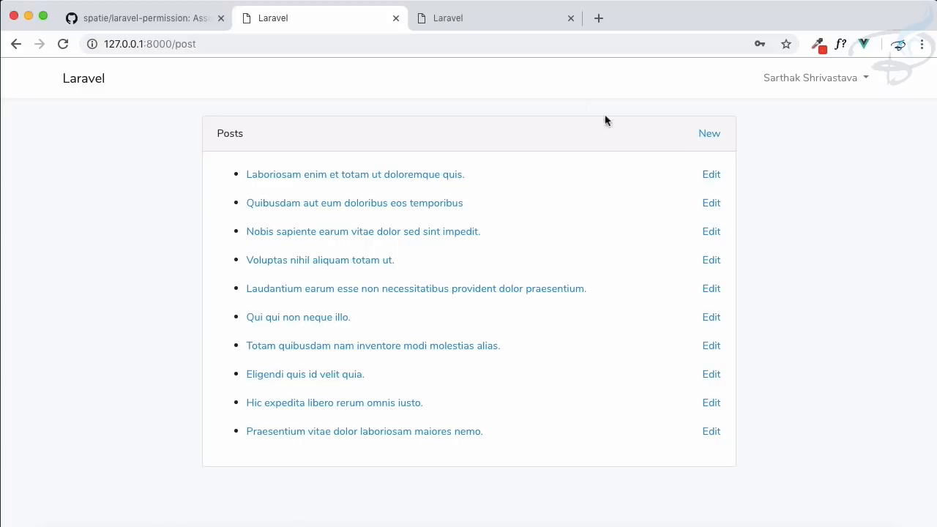
{"action": "left_click", "coordinate": [710, 174]}
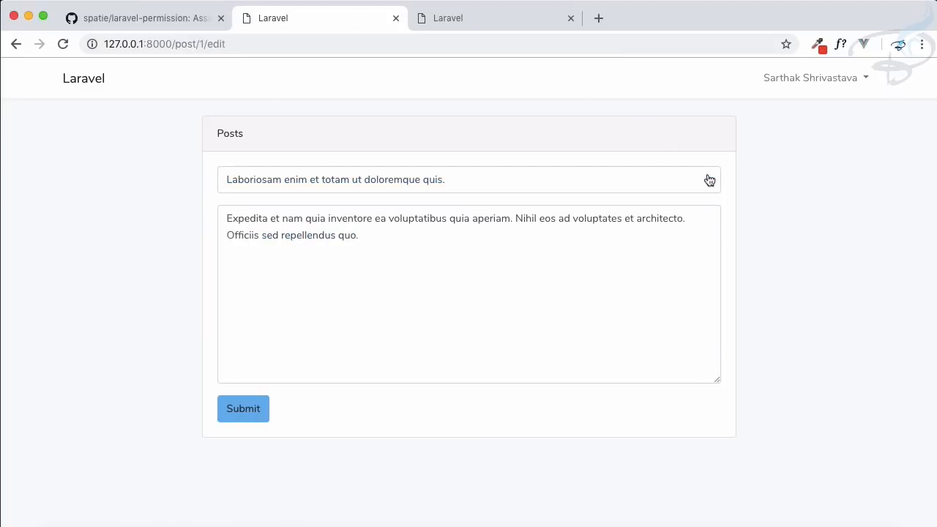
{"action": "left_click", "coordinate": [243, 408]}
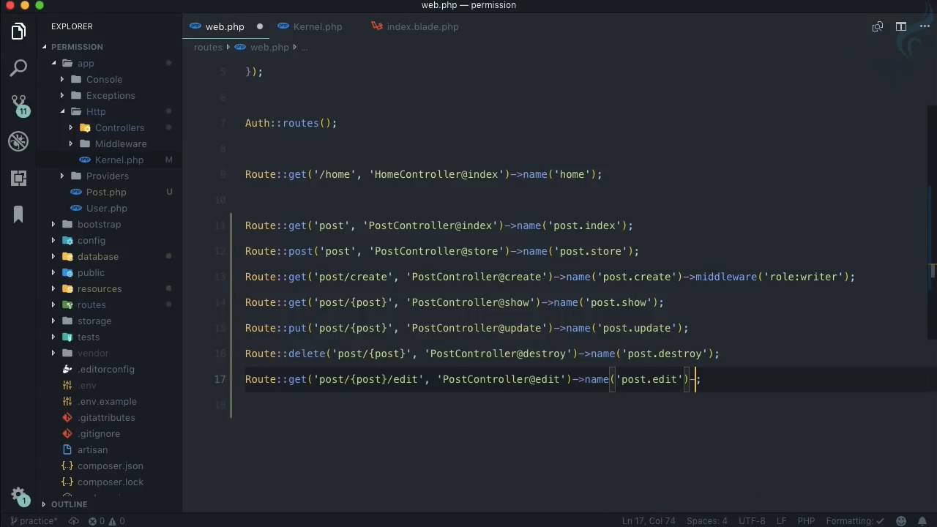
Append ->middleware('role:editor') to the post.edit route in web.php
{"action": "type", "text": "->middleware('"}
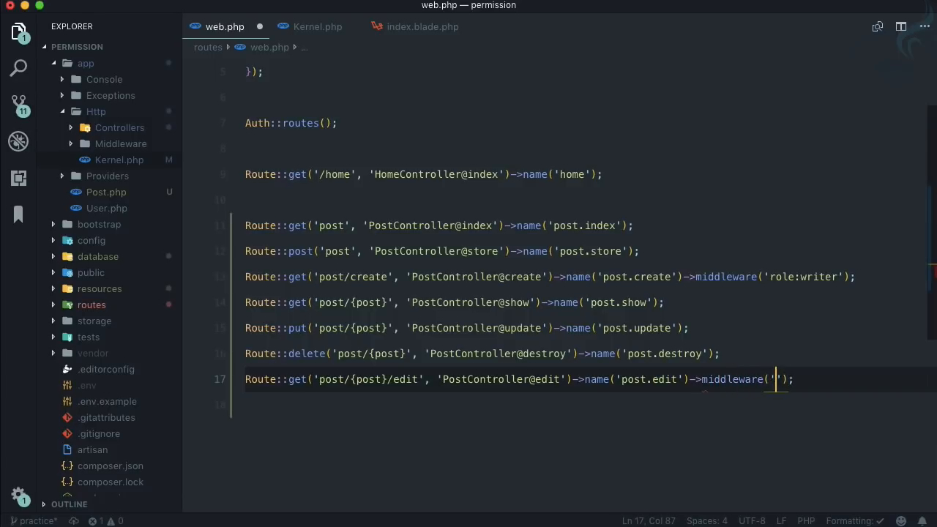
{"action": "type", "text": "role:e"}
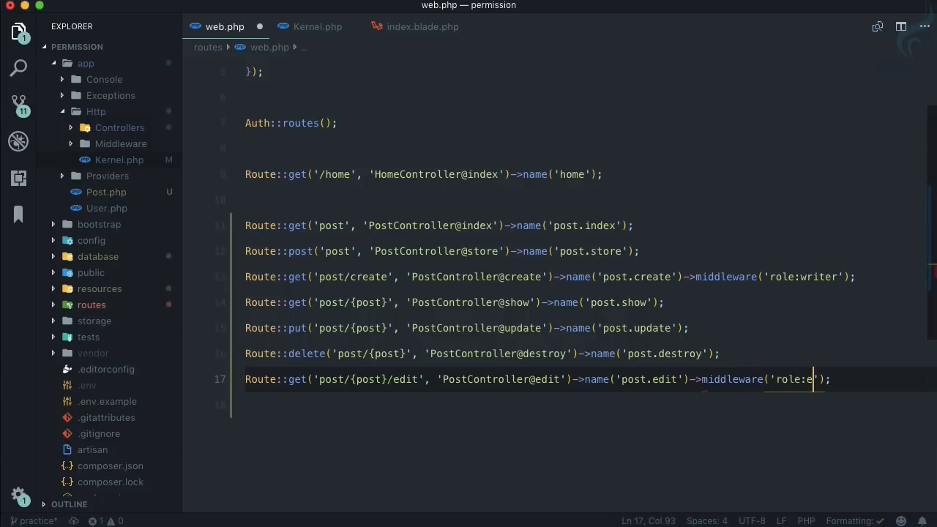
{"action": "type", "text": "ditor"}
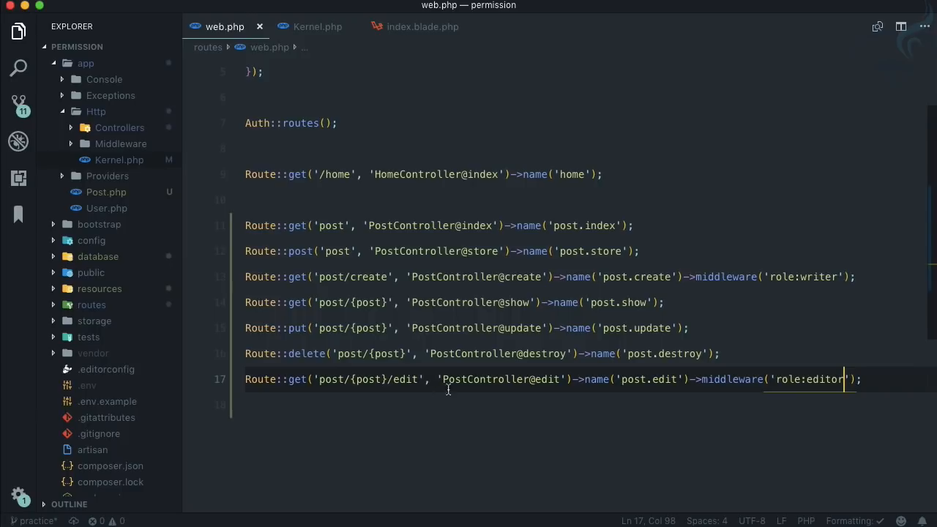
{"action": "mouse_move", "coordinate": [700, 399]}
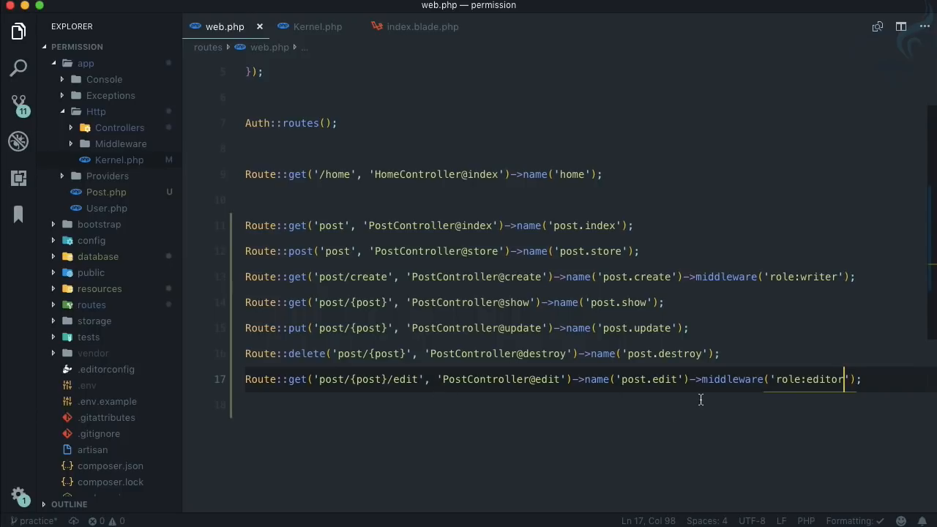
{"action": "mouse_move", "coordinate": [766, 390]}
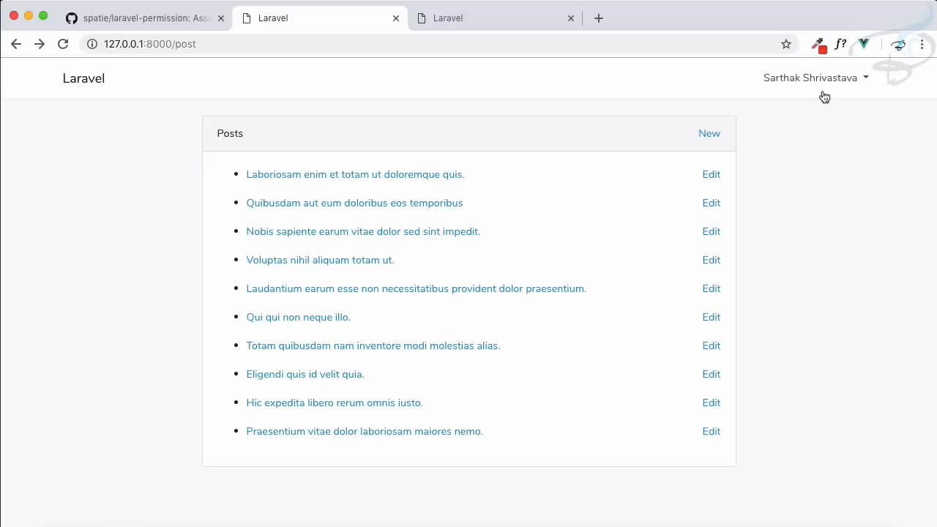
{"action": "mouse_move", "coordinate": [767, 251]}
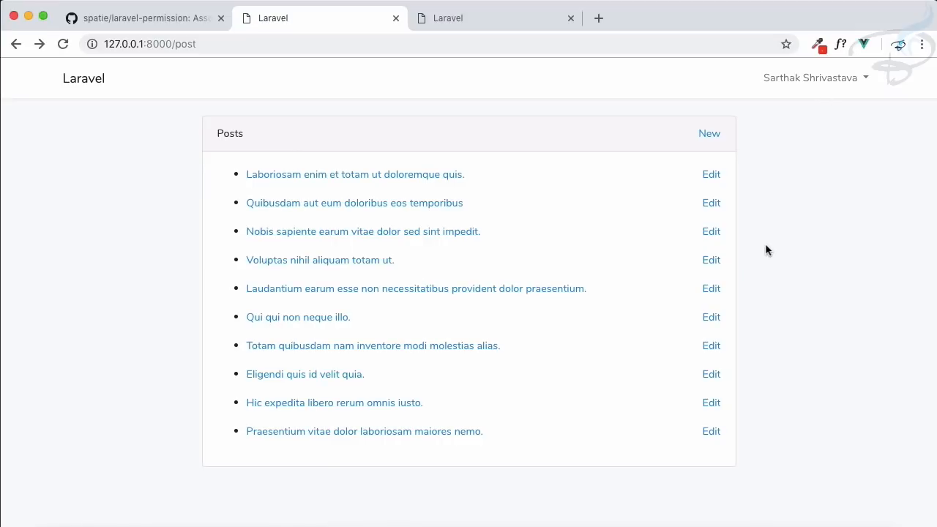
{"action": "mouse_move", "coordinate": [749, 224]}
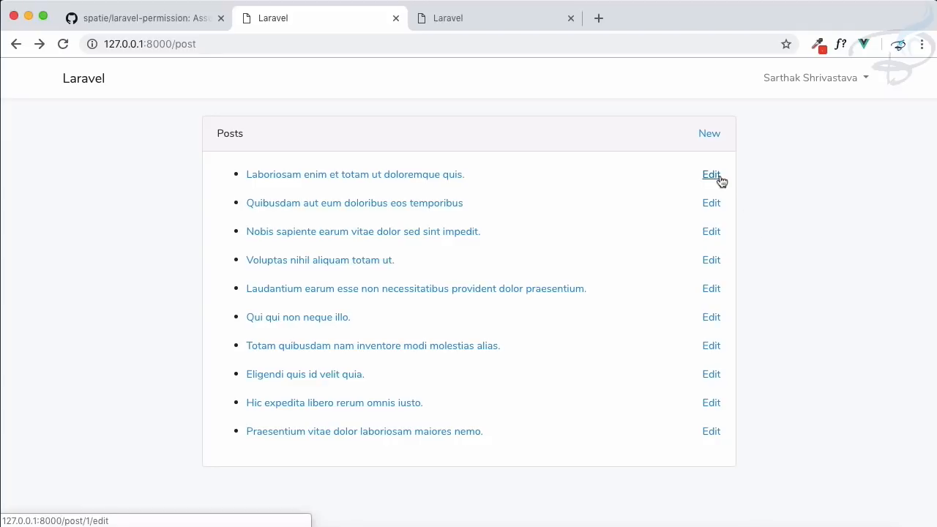
Confirm editing post 1 returns 403, then check the posts index Blade view
{"action": "left_click", "coordinate": [711, 174]}
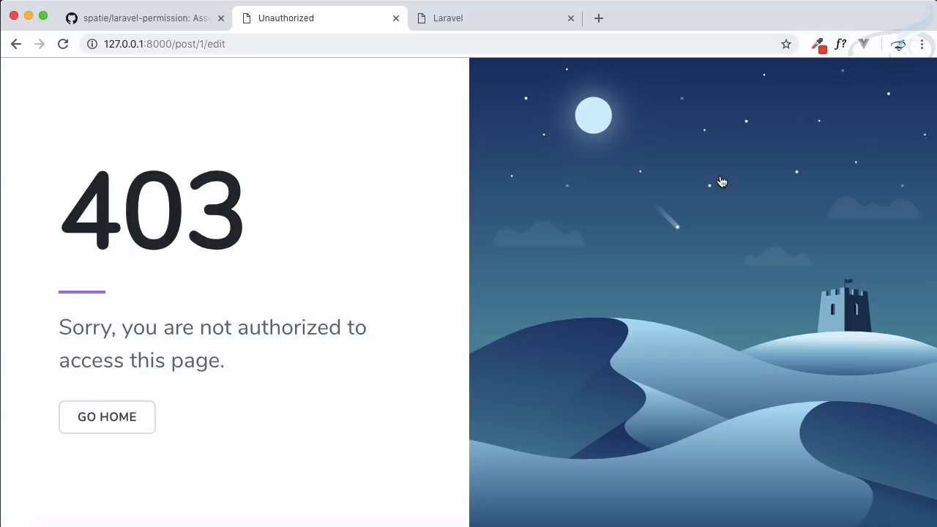
{"action": "mouse_move", "coordinate": [666, 512]}
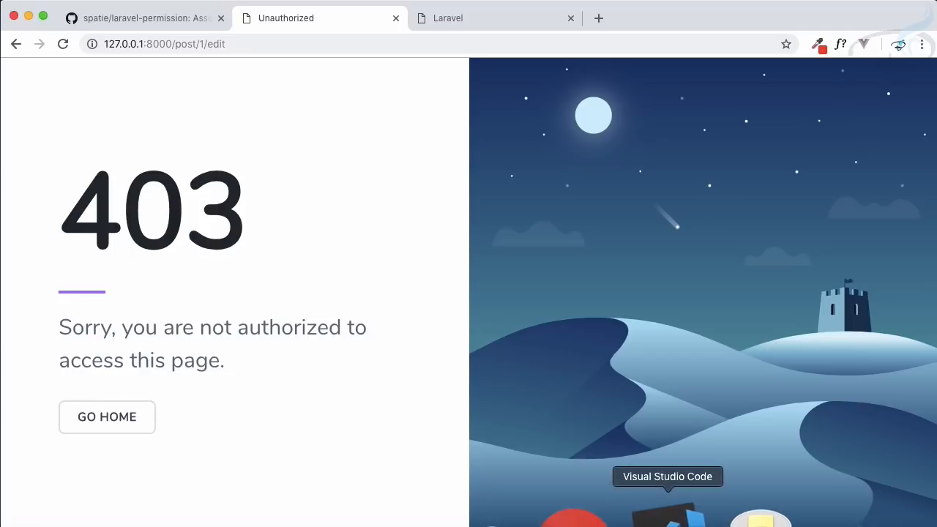
{"action": "left_click", "coordinate": [667, 476]}
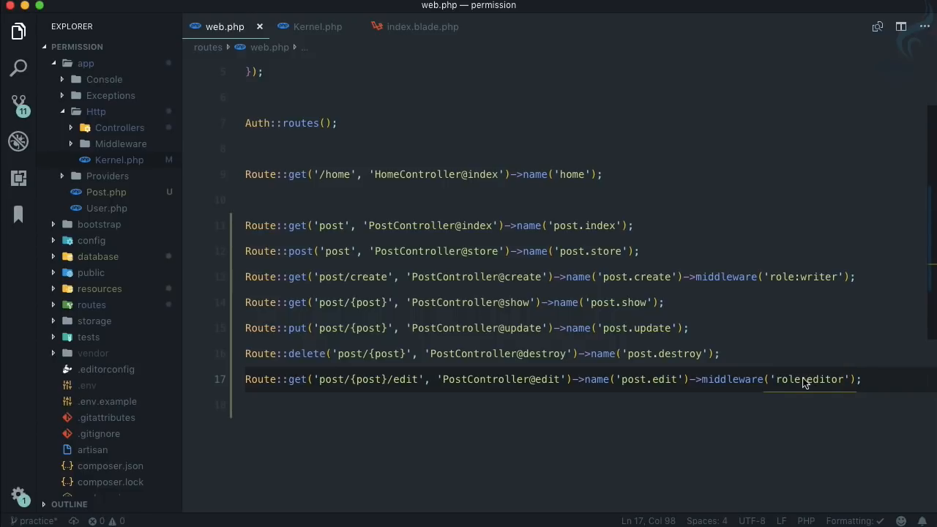
{"action": "mouse_move", "coordinate": [622, 333]}
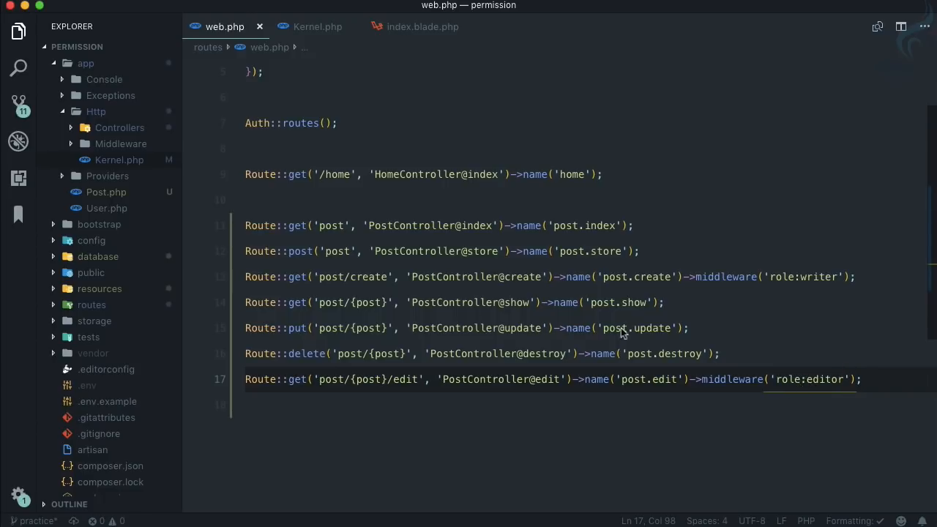
{"action": "left_click", "coordinate": [422, 27]}
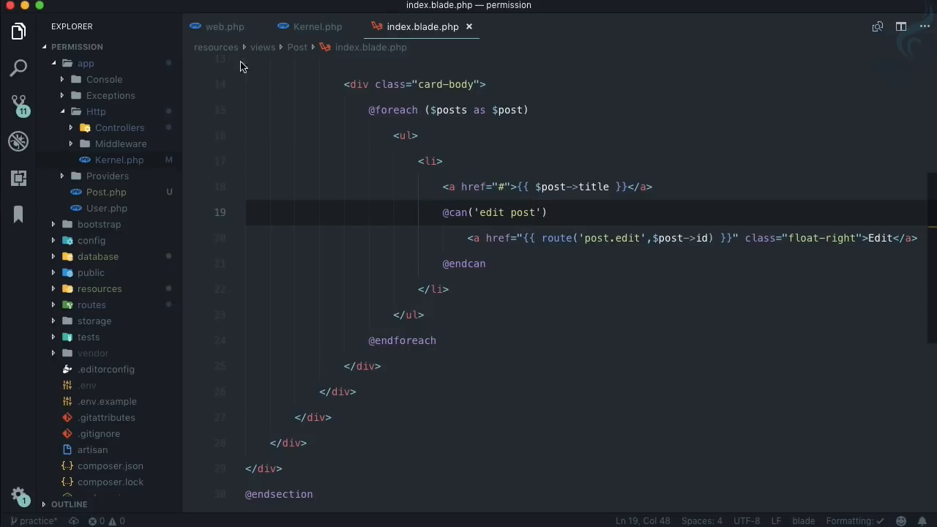
Take the permission alias from Kernel.php and change the edit route to 'permission:edit post'
{"action": "left_click", "coordinate": [225, 26]}
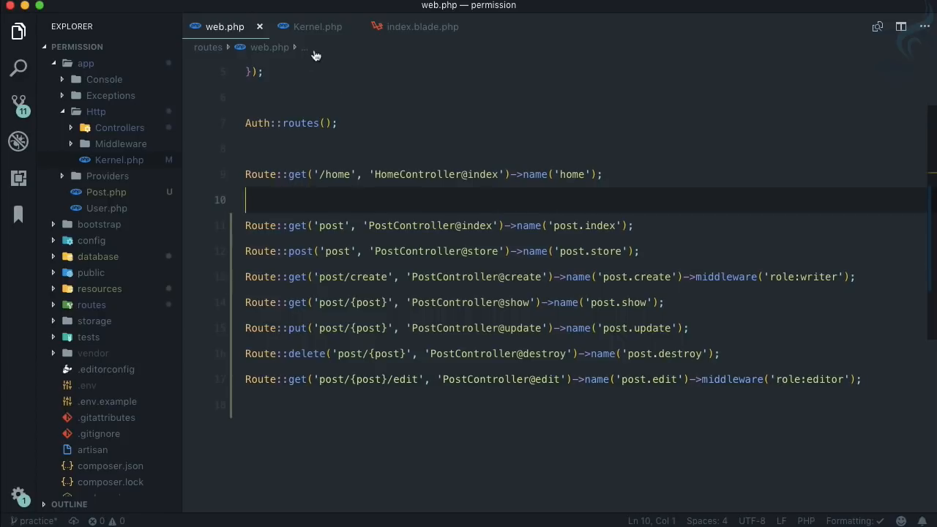
{"action": "left_click", "coordinate": [317, 26]}
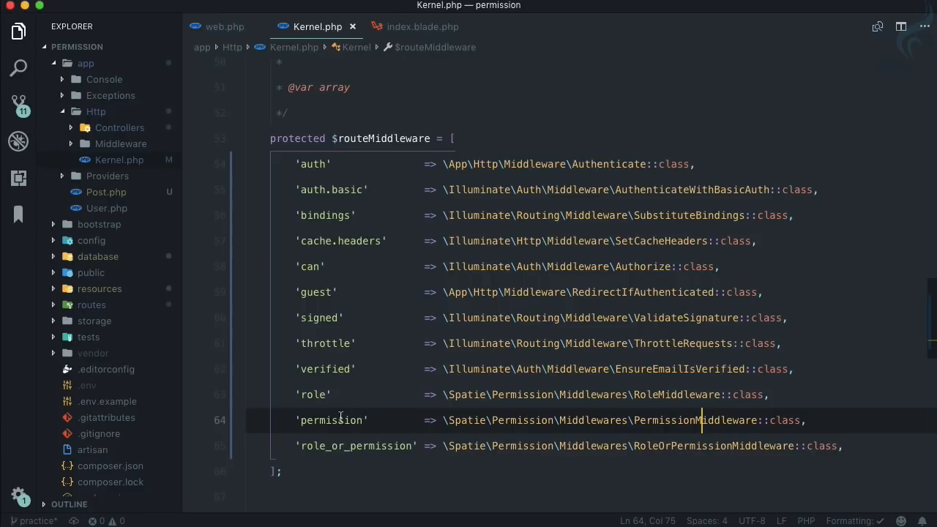
{"action": "double_click", "coordinate": [331, 419]}
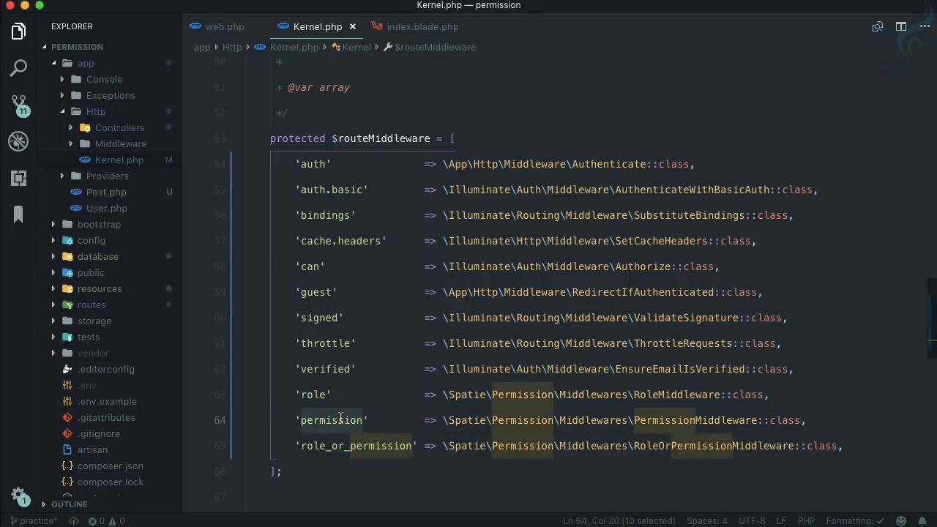
{"action": "left_click", "coordinate": [225, 27]}
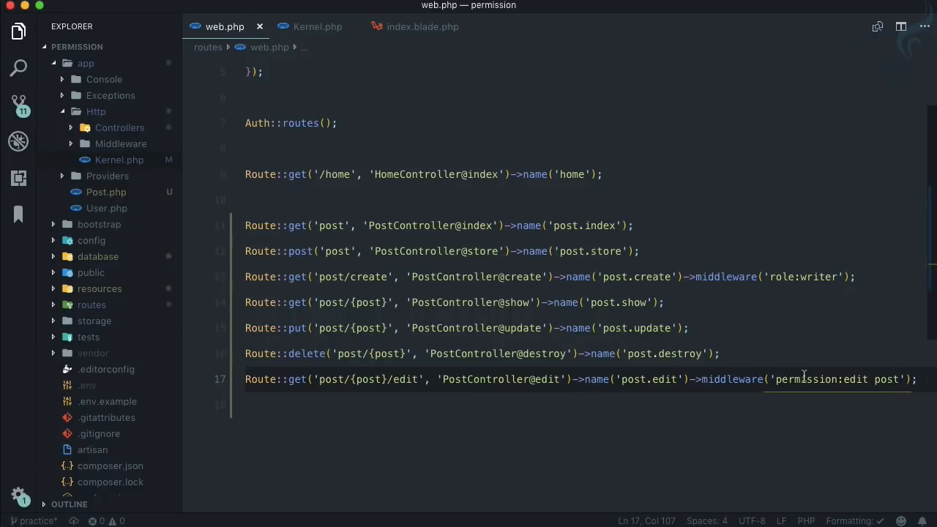
Save web.php, confirm post 1's edit form now opens, and log out
{"action": "key", "text": "cmd+s"}
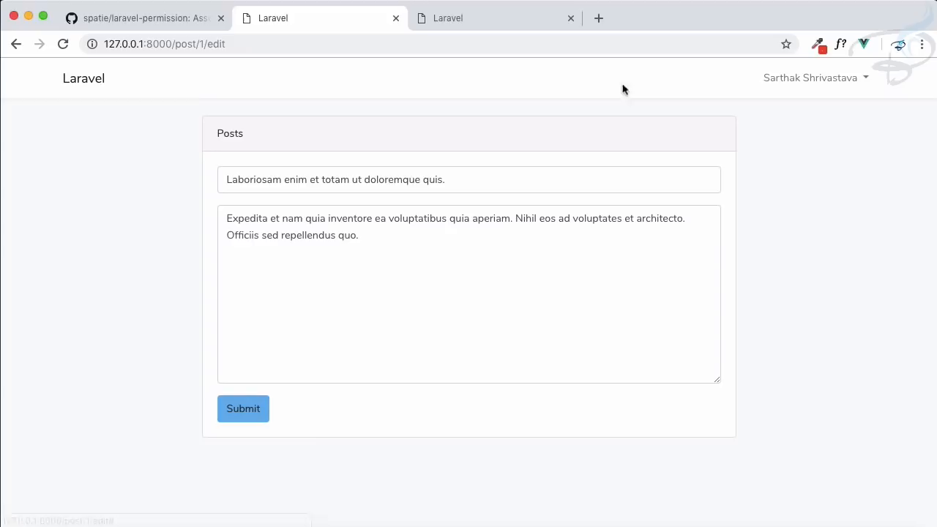
{"action": "left_click", "coordinate": [243, 409]}
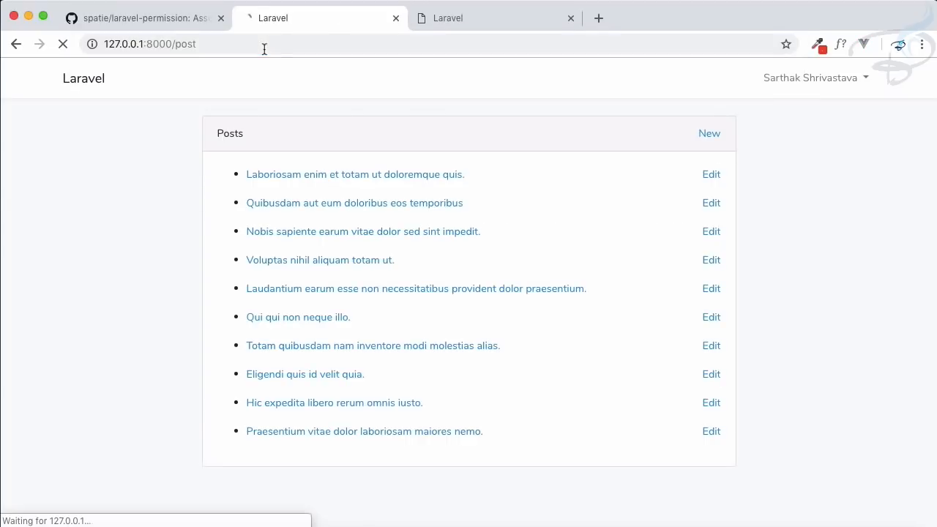
{"action": "left_click", "coordinate": [708, 133]}
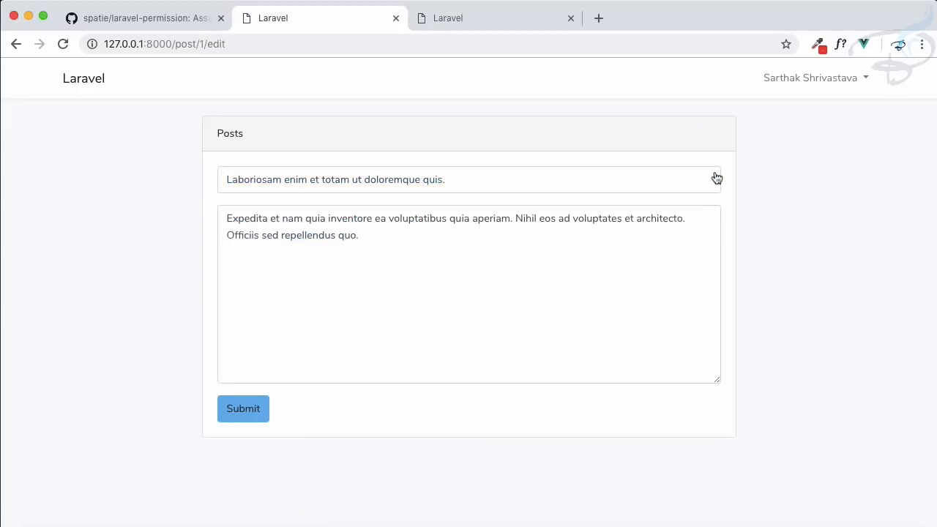
{"action": "left_click", "coordinate": [243, 408]}
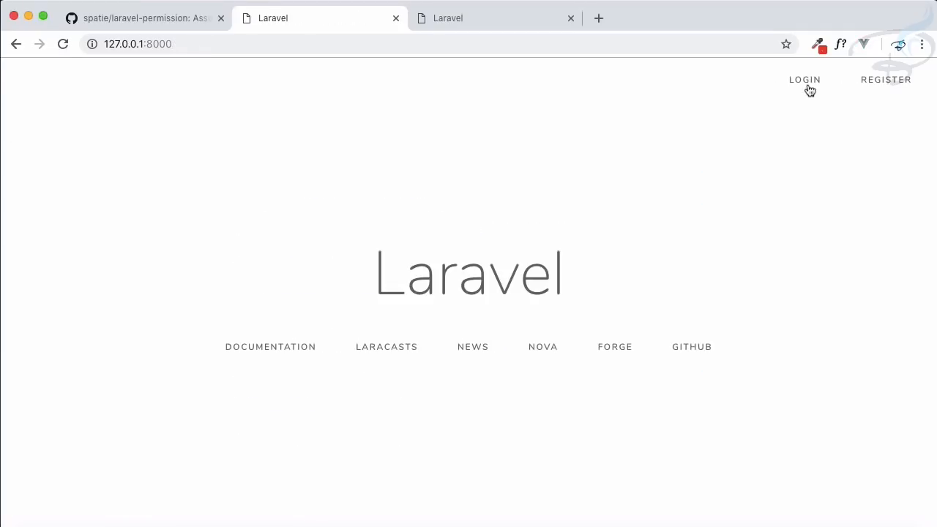
Log in as John, open post 1's edit form, and confirm /post/create returns 403
{"action": "type", "text": "jo"}
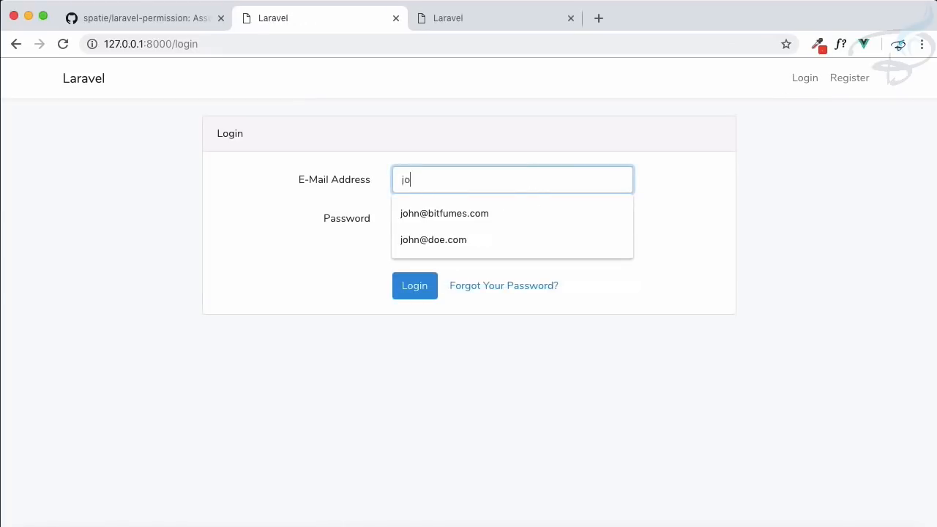
{"action": "left_click", "coordinate": [445, 213]}
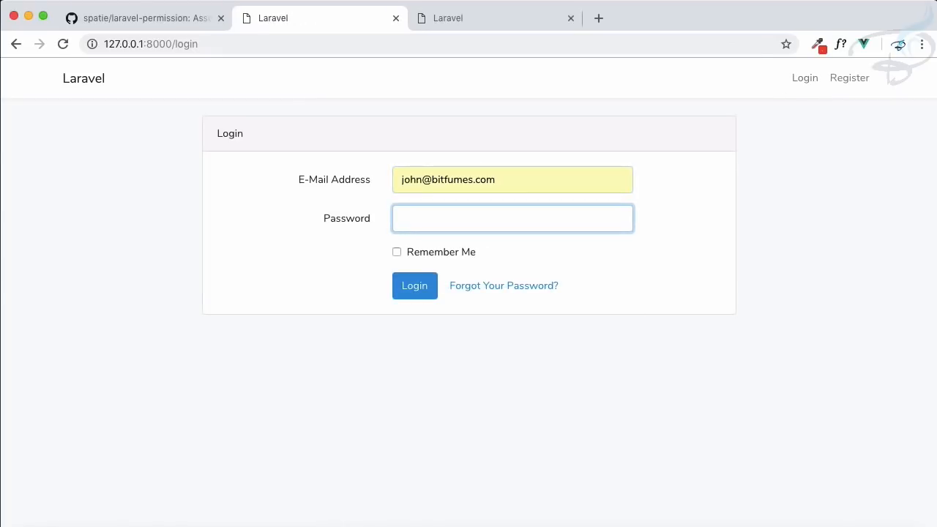
{"action": "left_click", "coordinate": [415, 286]}
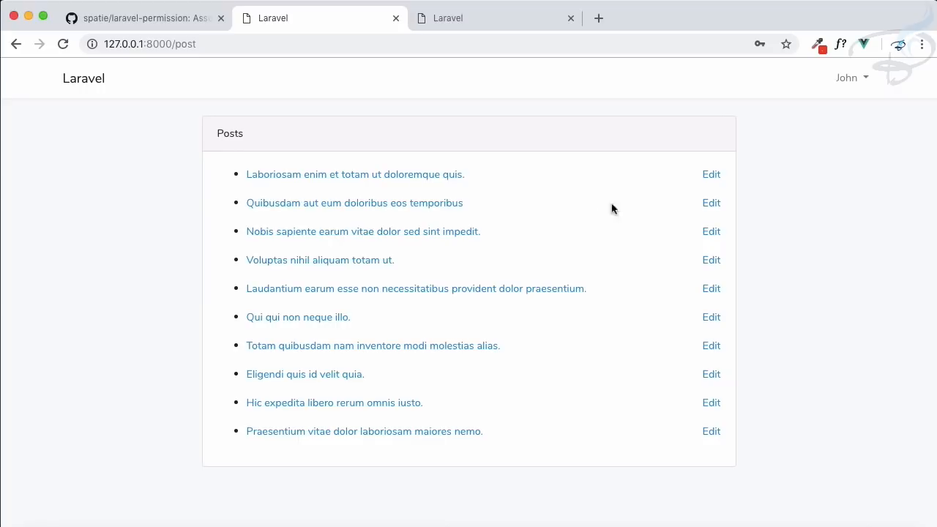
{"action": "left_click", "coordinate": [709, 175]}
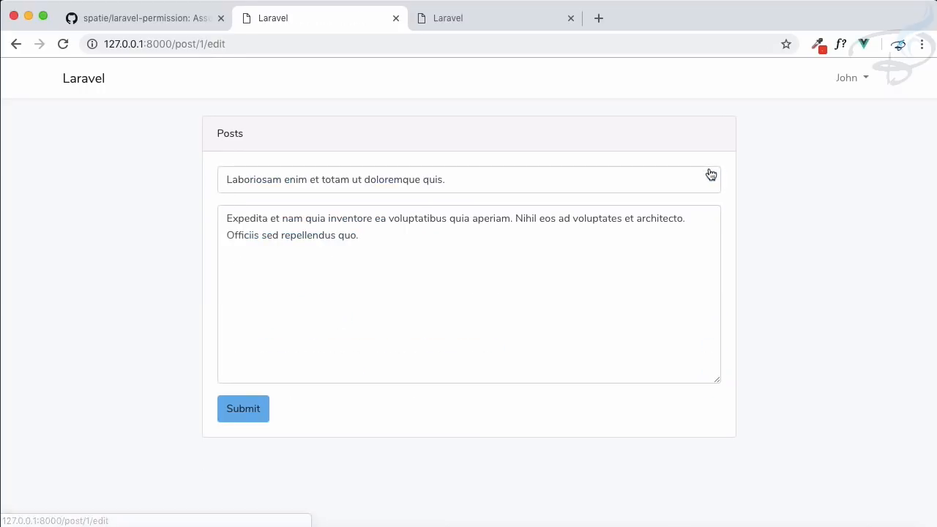
{"action": "left_click", "coordinate": [495, 17]}
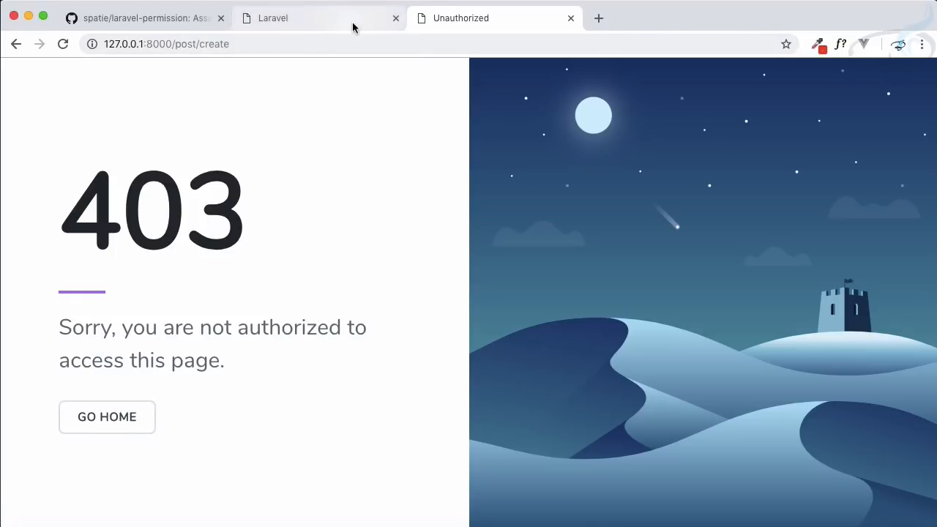
{"action": "left_click", "coordinate": [319, 18]}
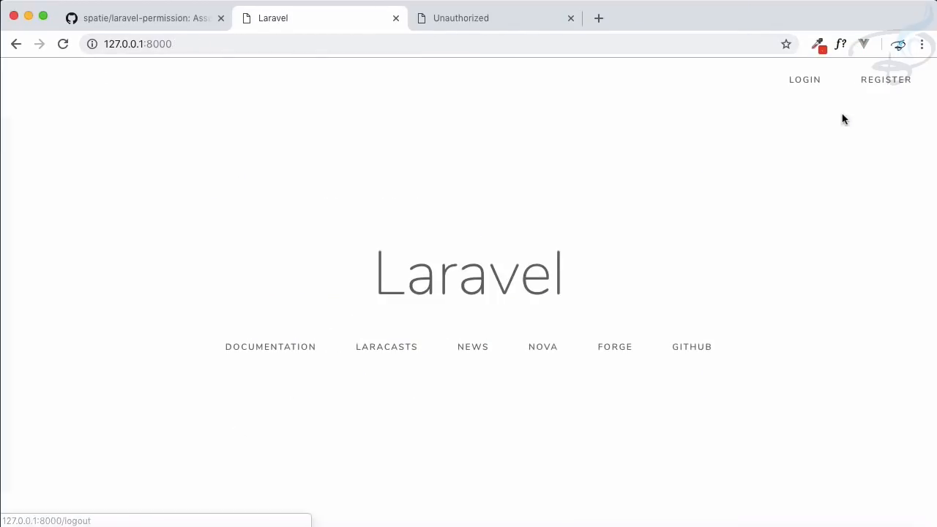
{"action": "left_click", "coordinate": [804, 79]}
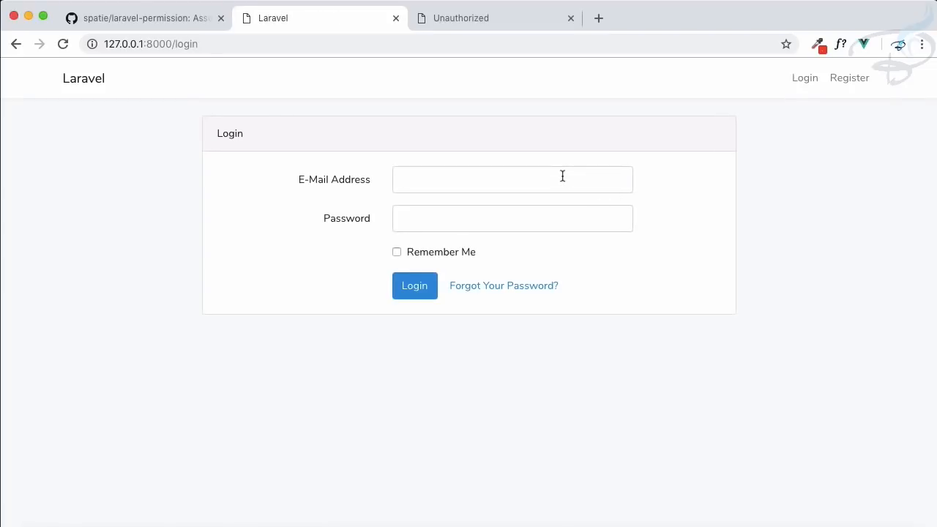
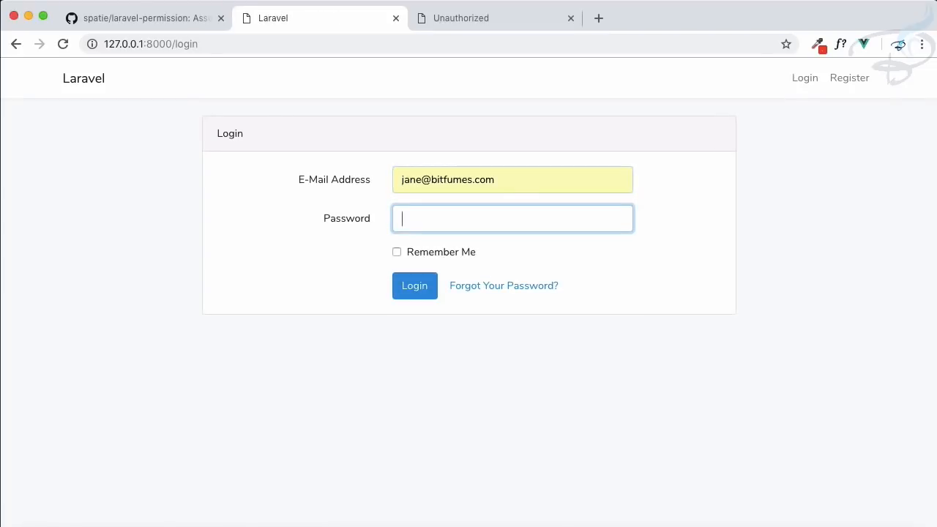
{"action": "left_click", "coordinate": [415, 285]}
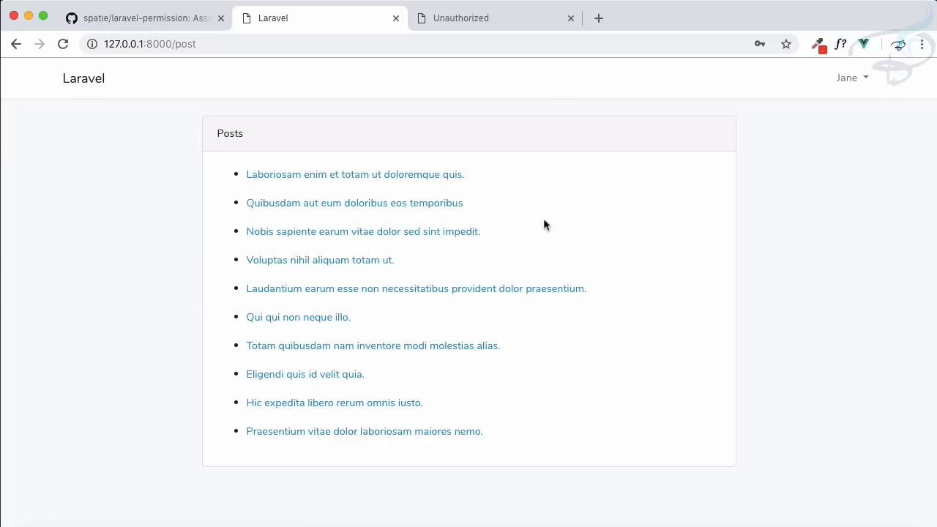
{"action": "mouse_move", "coordinate": [582, 190]}
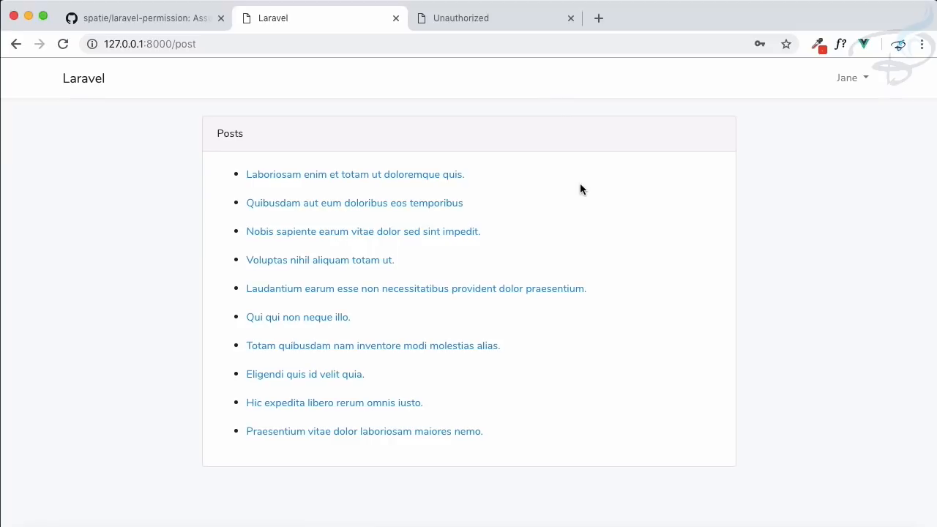
{"action": "mouse_move", "coordinate": [793, 164]}
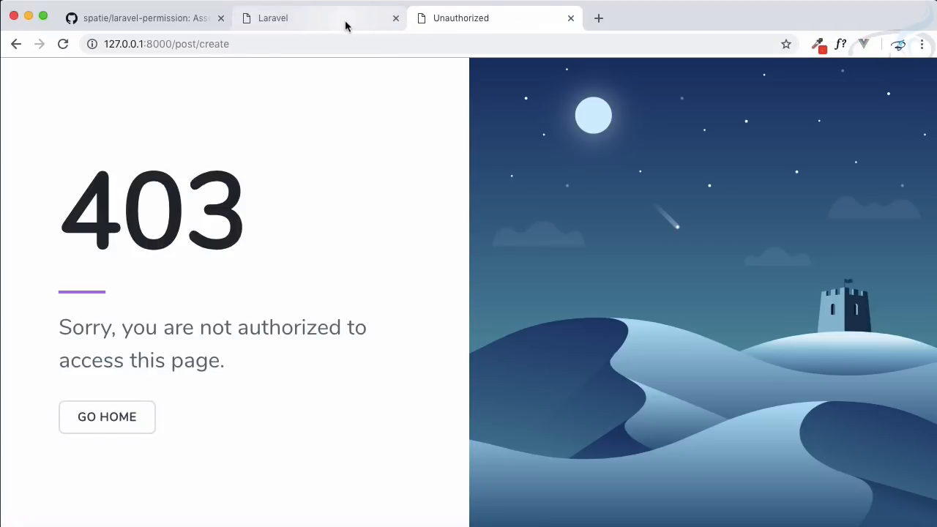
{"action": "left_click", "coordinate": [320, 17]}
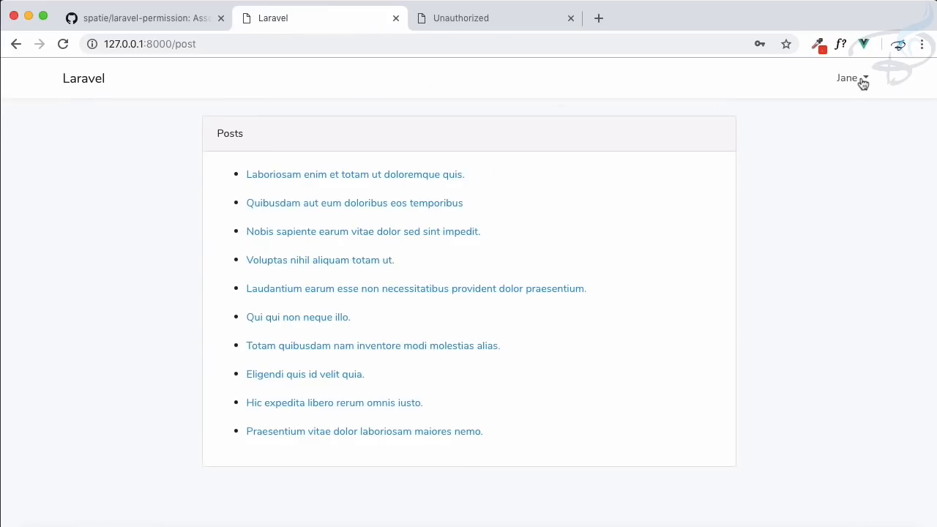
{"action": "left_click", "coordinate": [849, 77]}
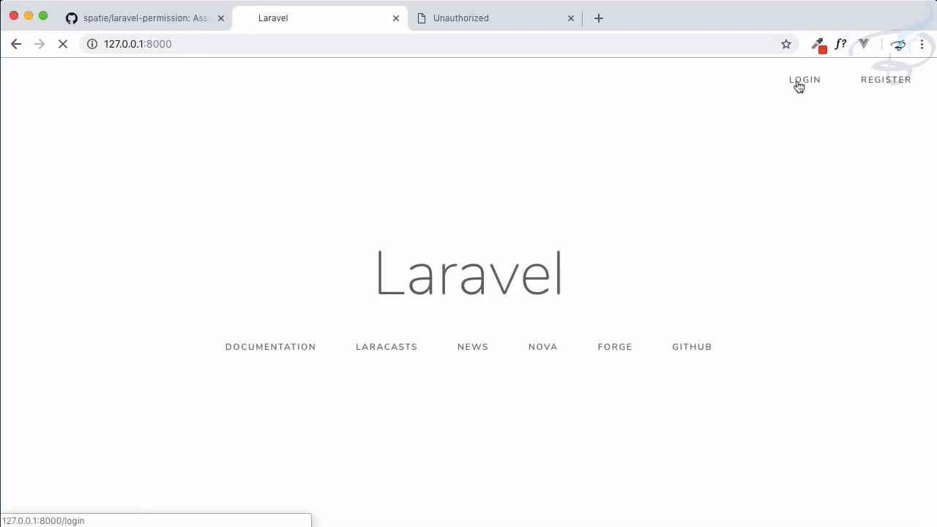
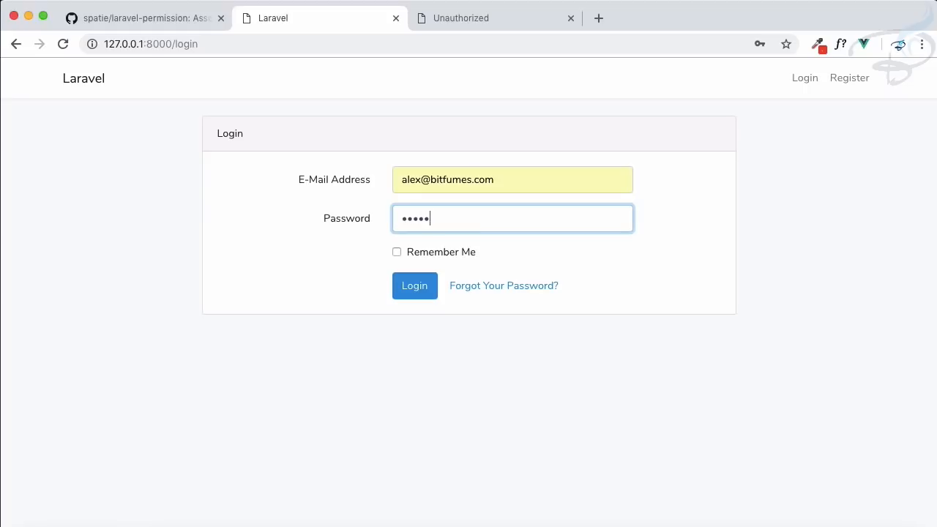
Log in as Alex, follow the New link, go back, and retry /post/create to get 403
{"action": "left_click", "coordinate": [414, 286]}
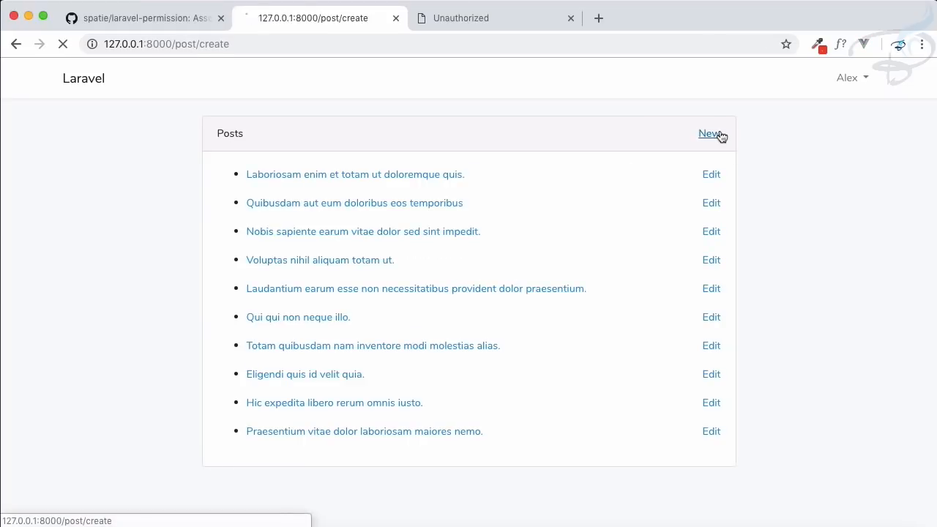
{"action": "left_click", "coordinate": [708, 133]}
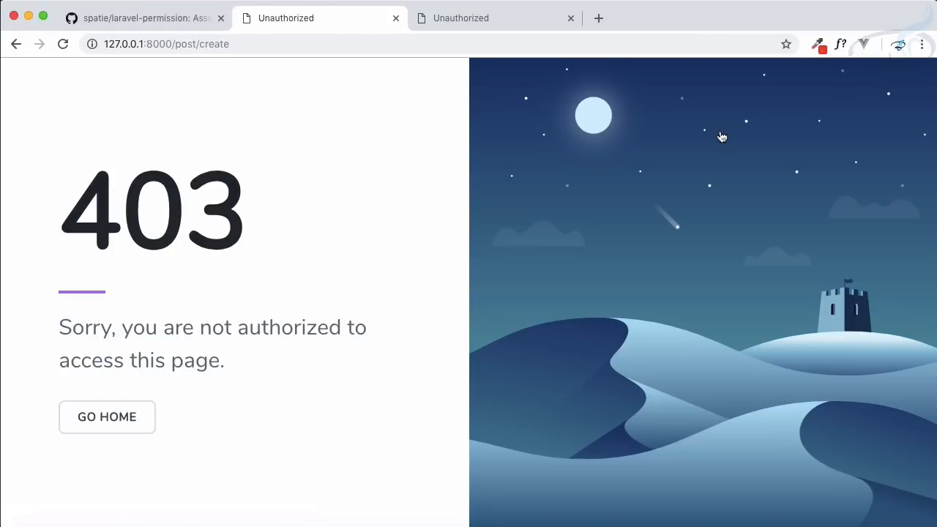
{"action": "left_click", "coordinate": [16, 44]}
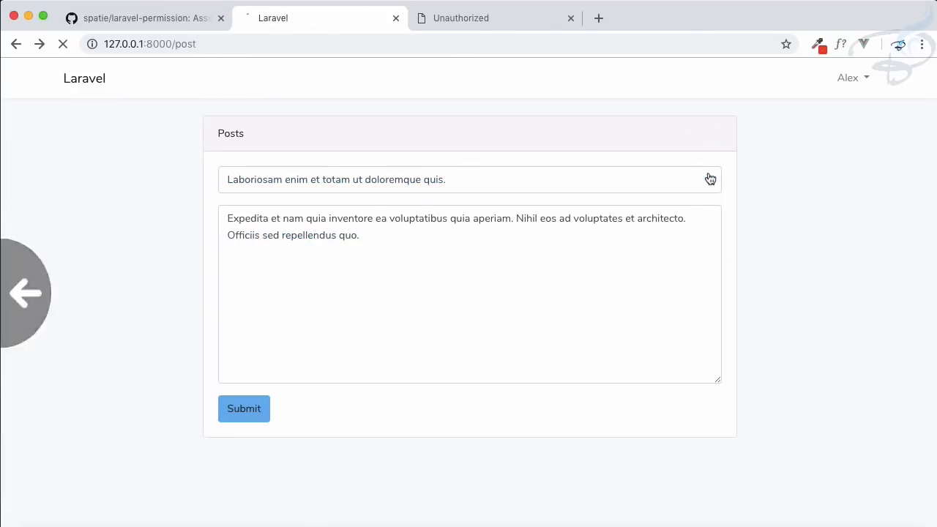
{"action": "left_click", "coordinate": [243, 409]}
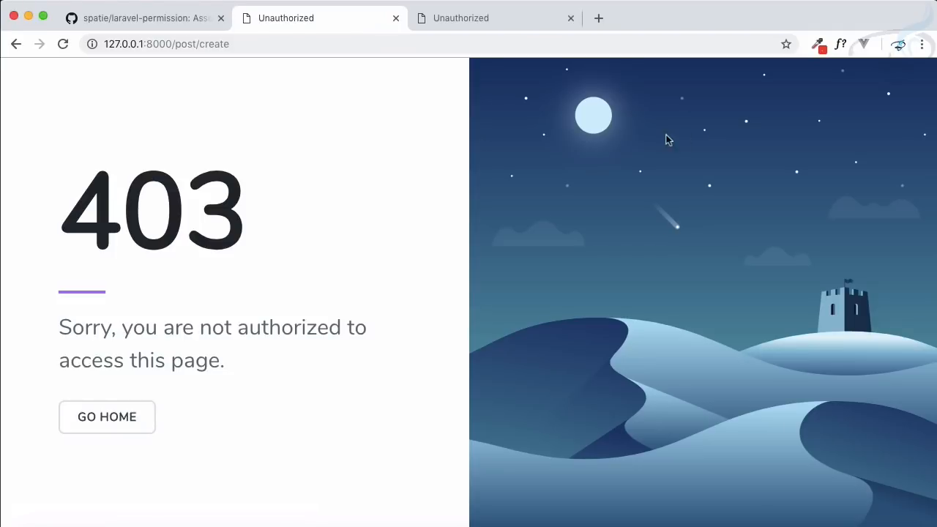
{"action": "mouse_move", "coordinate": [651, 488]}
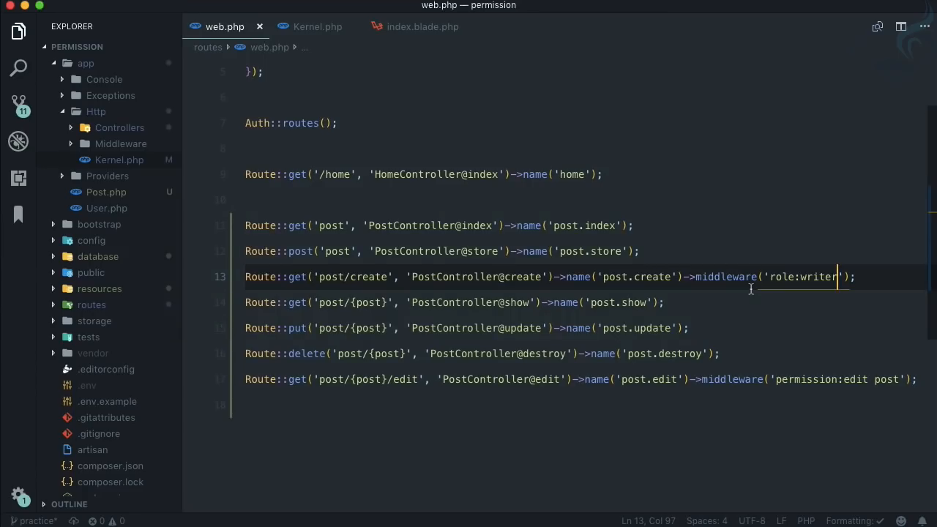
{"action": "left_click", "coordinate": [422, 26]}
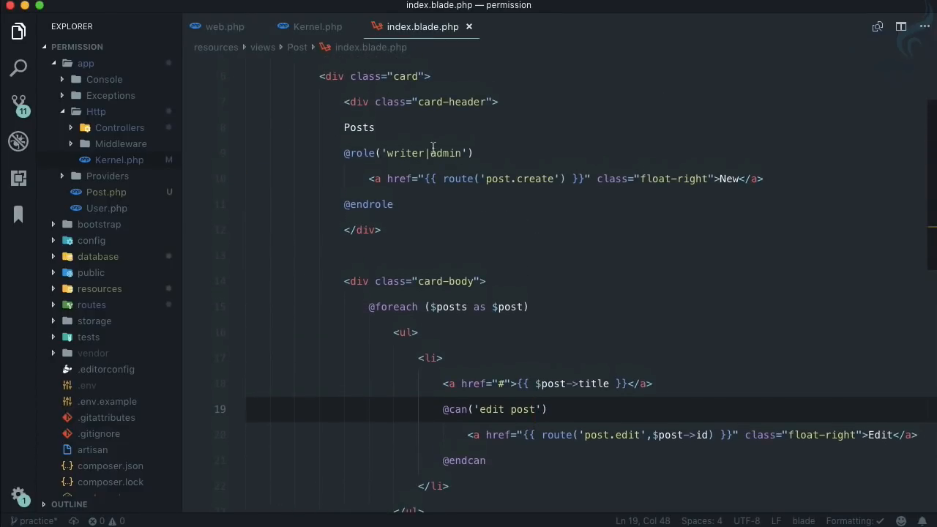
{"action": "left_click", "coordinate": [224, 26]}
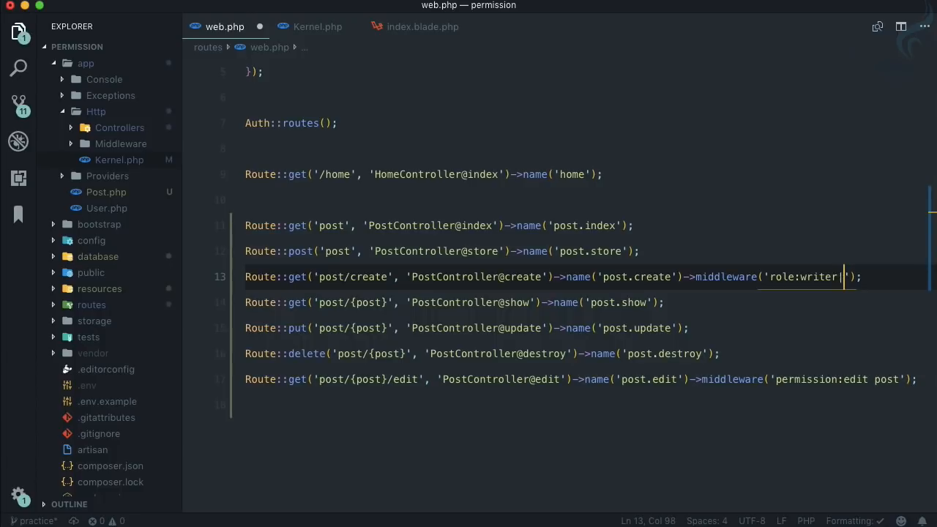
{"action": "type", "text": "|admin"}
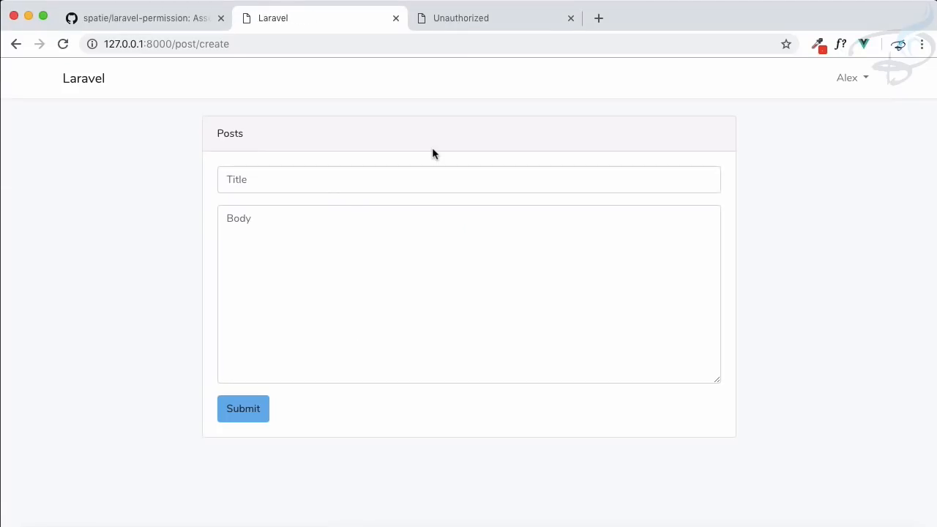
Return to Alex's posts list, then switch to the spatie/laravel-permission GitHub tab
{"action": "left_click", "coordinate": [710, 174]}
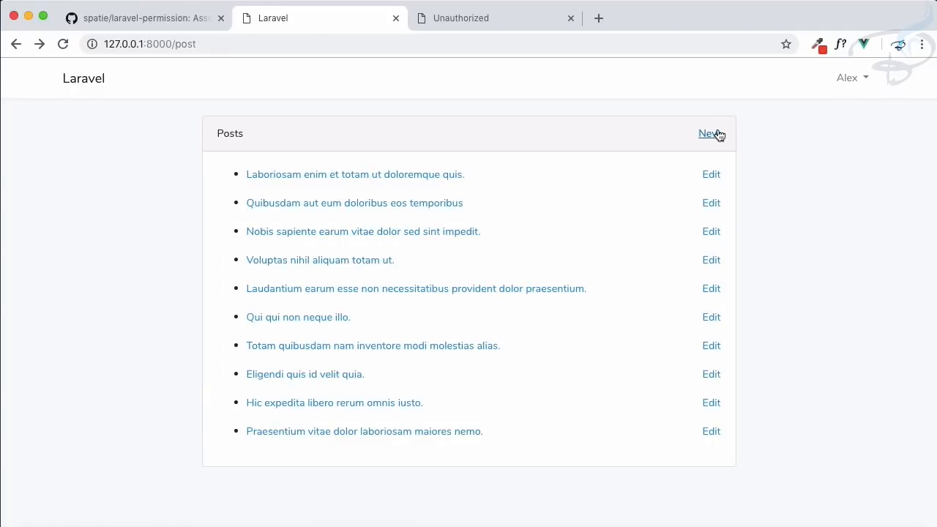
{"action": "mouse_move", "coordinate": [434, 94]}
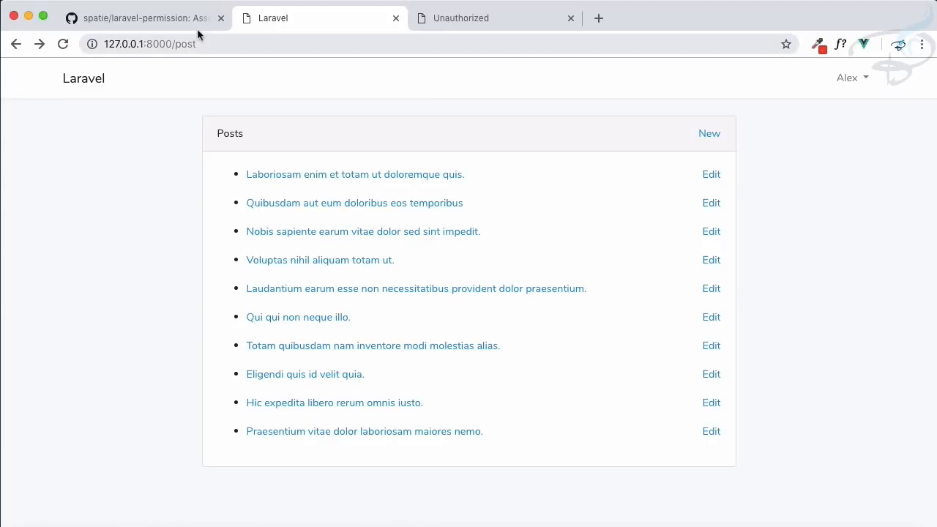
{"action": "left_click", "coordinate": [140, 18]}
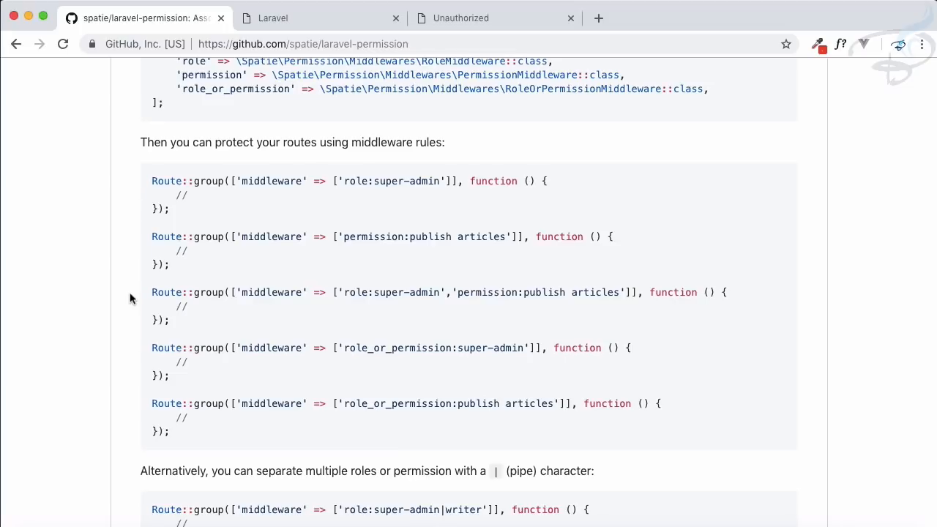
Scroll the laravel-permission README to the pipe-separated roles and permissions middleware examples
{"action": "scroll", "scroll_direction": "down", "scroll_amount": 3}
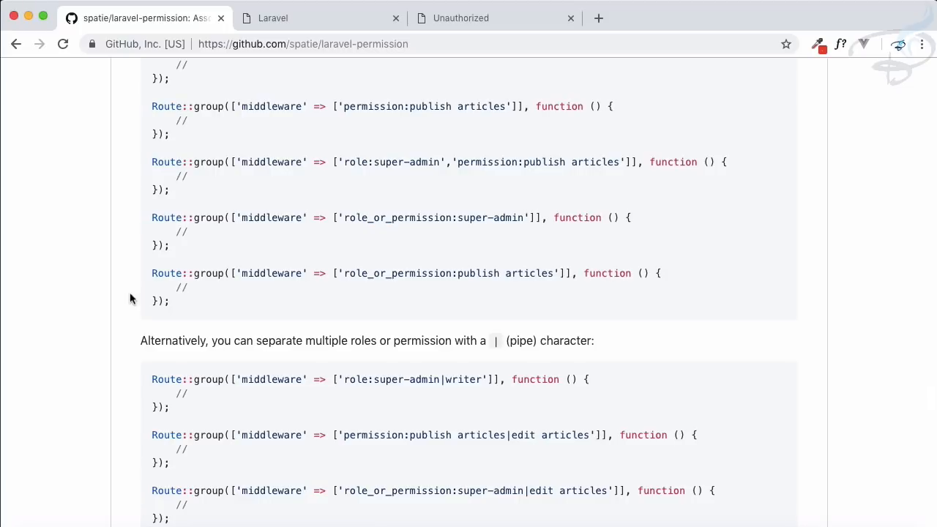
{"action": "scroll", "scroll_direction": "down", "scroll_amount": 3}
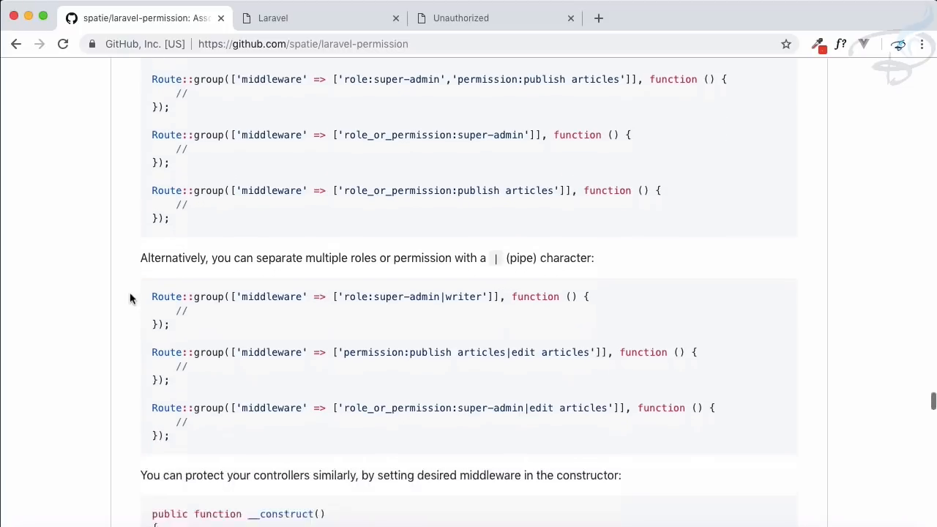
{"action": "scroll", "scroll_direction": "down", "scroll_amount": 3}
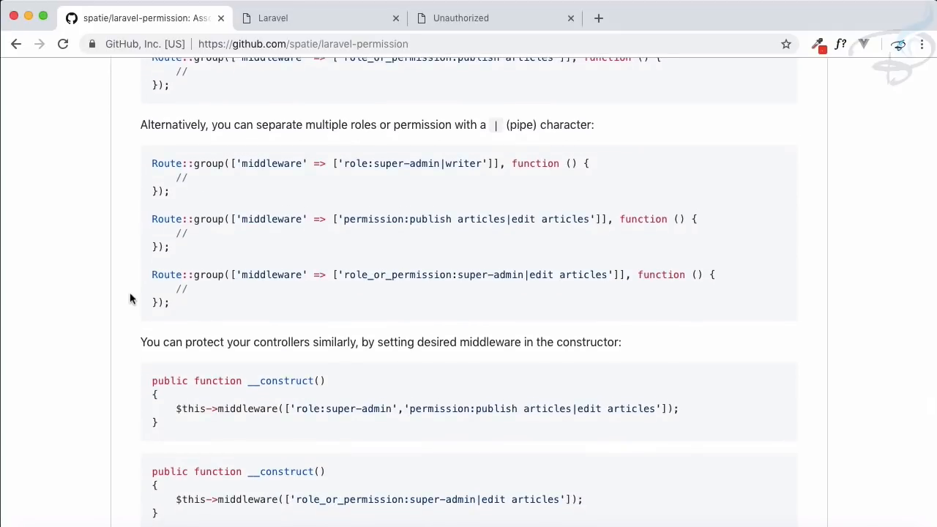